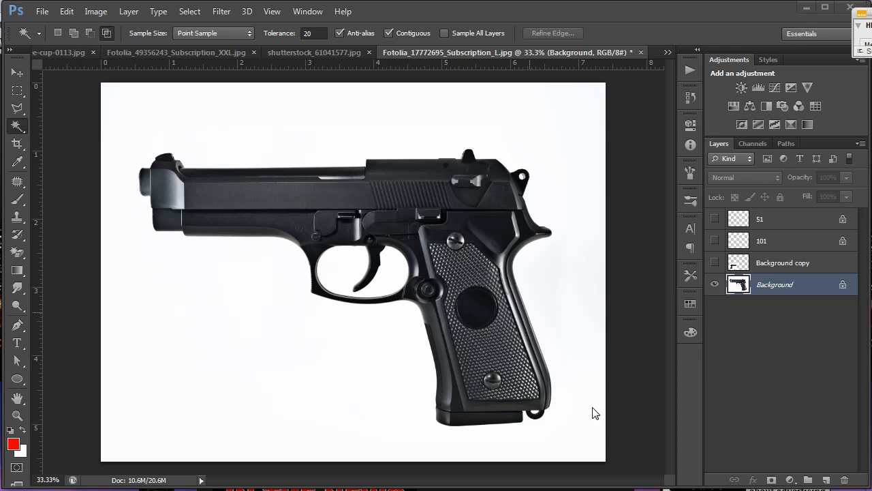
mouse_move(30, 134)
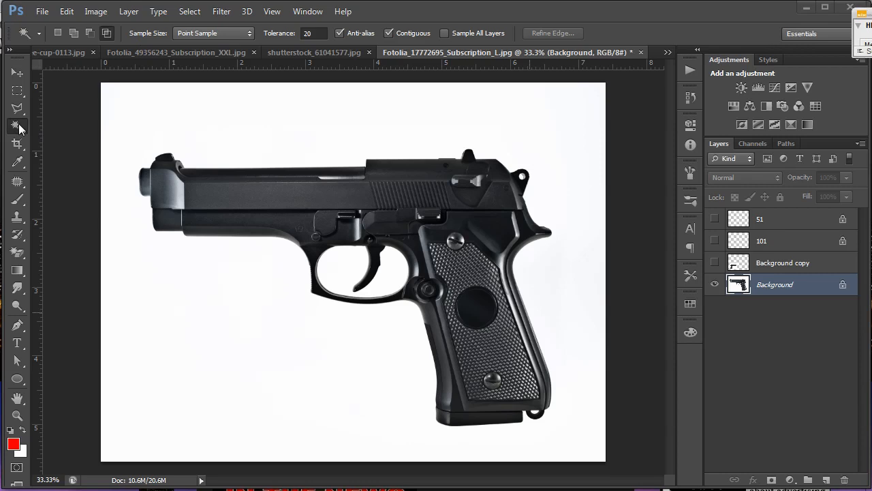
mouse_move(24, 134)
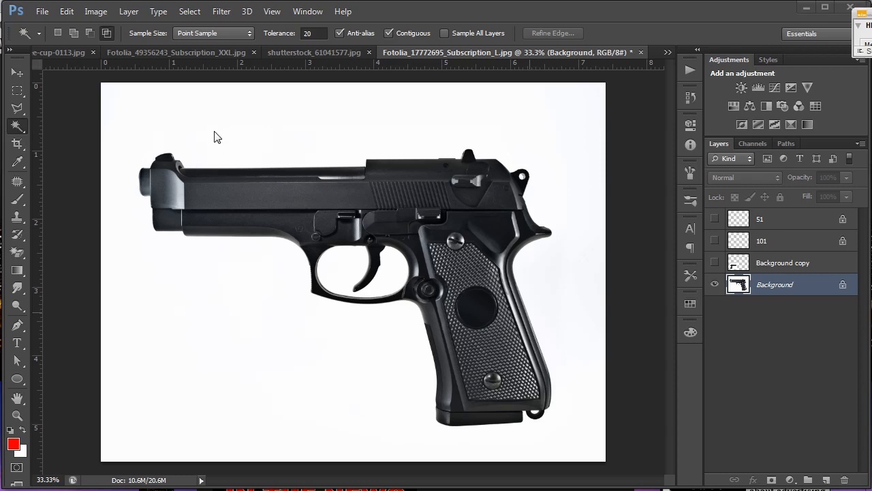
mouse_move(218, 128)
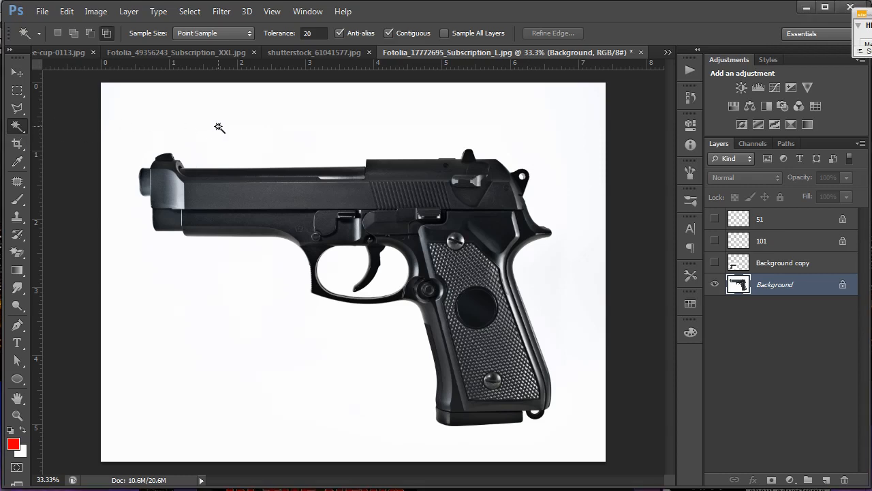
mouse_move(297, 109)
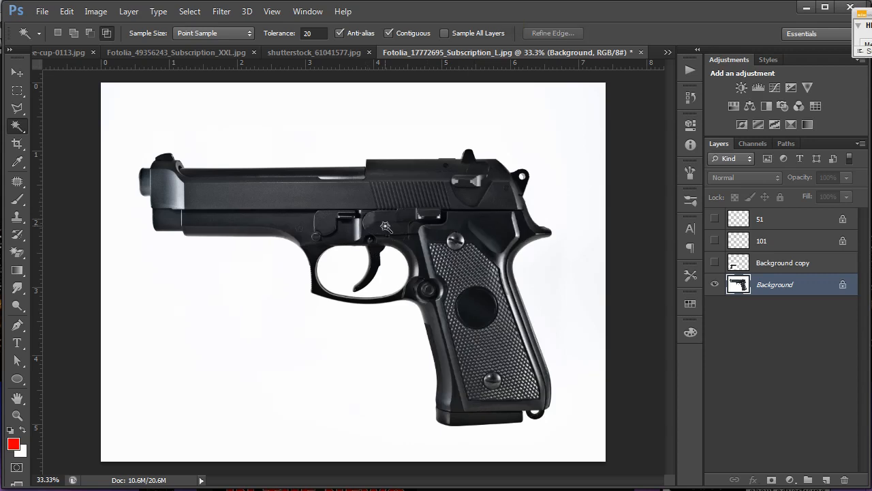
mouse_move(466, 161)
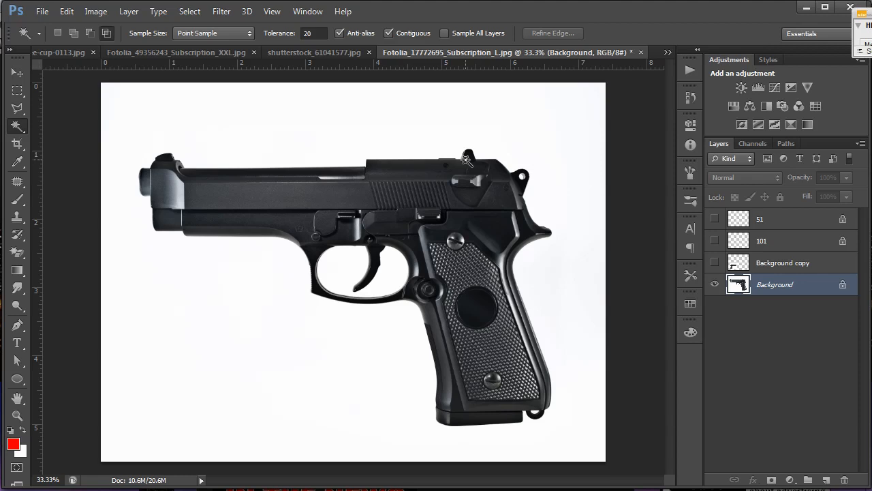
mouse_move(197, 102)
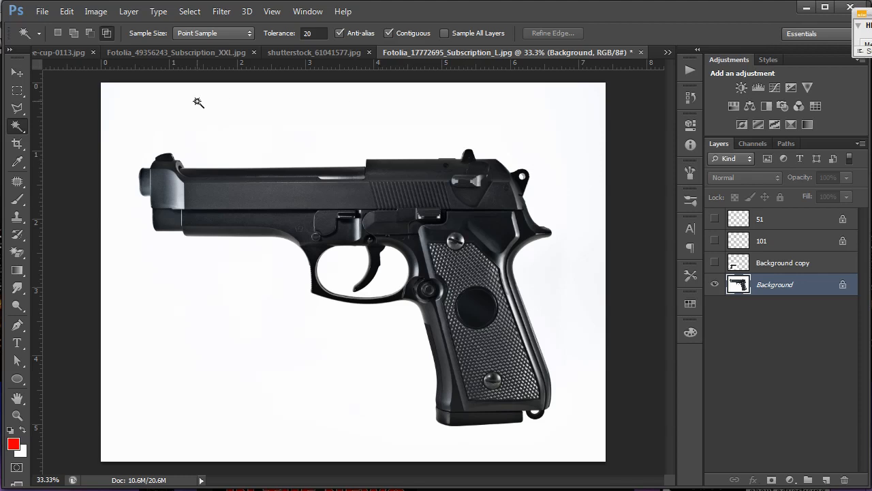
mouse_move(258, 125)
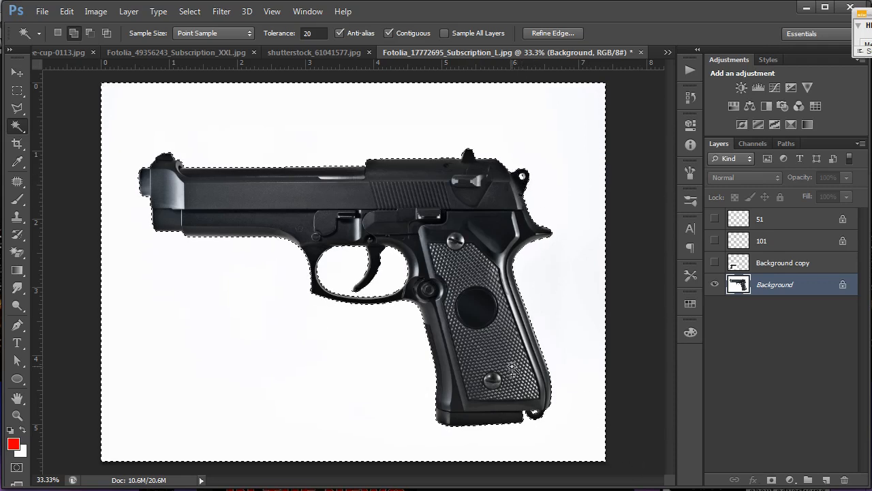
- Select the white background around the pistol with the Magic Wand
left_click(361, 261)
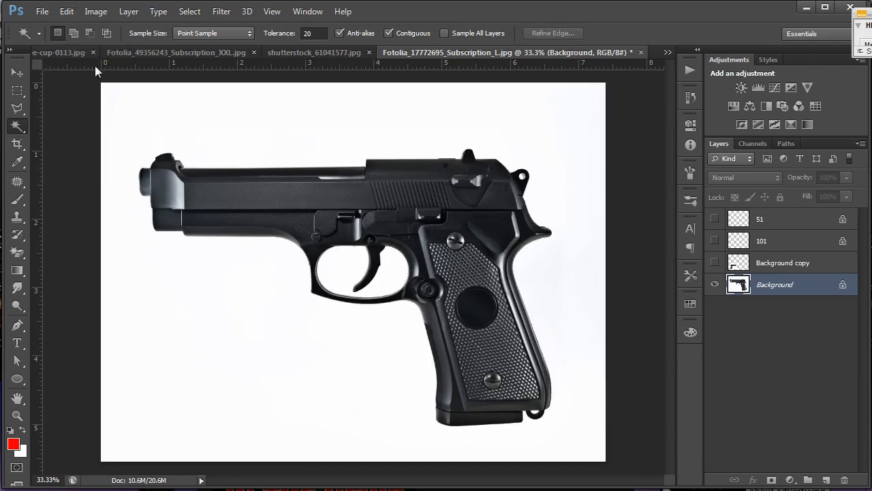
left_click(321, 120)
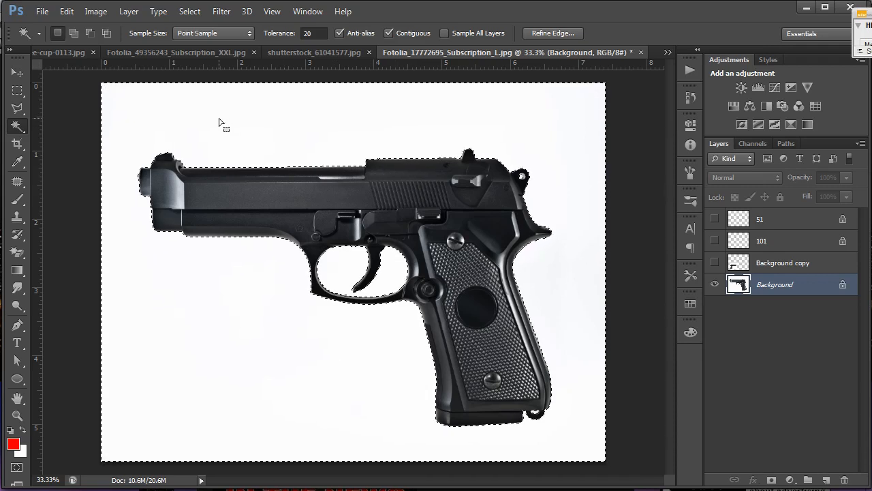
key("alt")
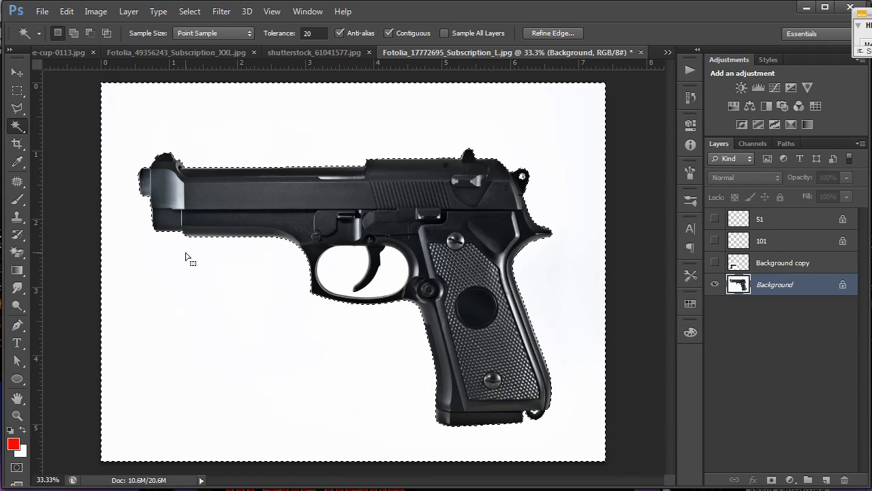
- Deselect so nothing in the pistol photo is selected
key("ctrl+d")
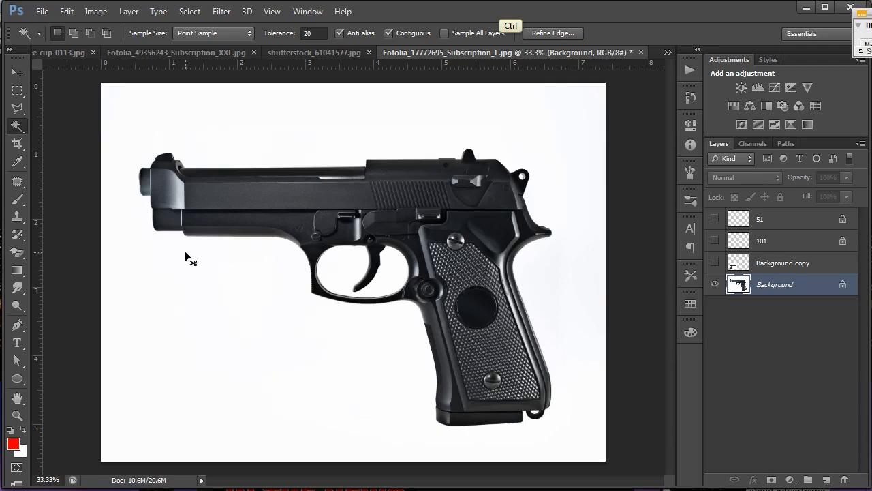
mouse_move(187, 254)
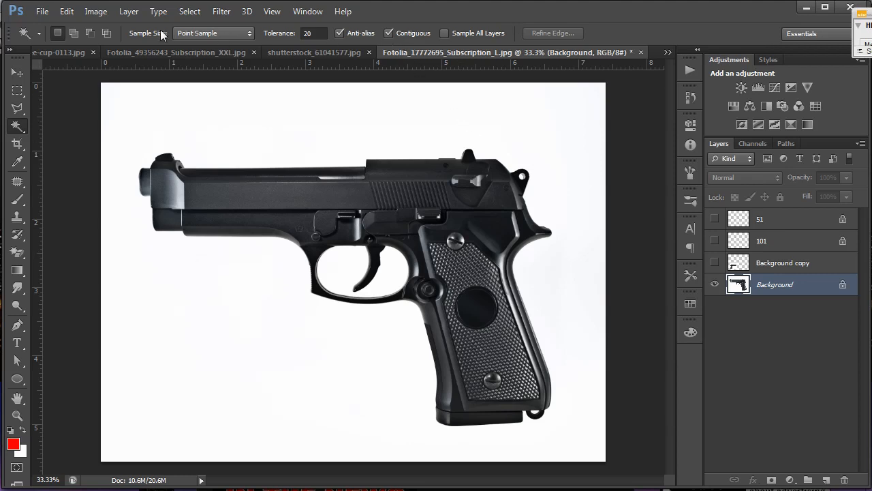
mouse_move(366, 38)
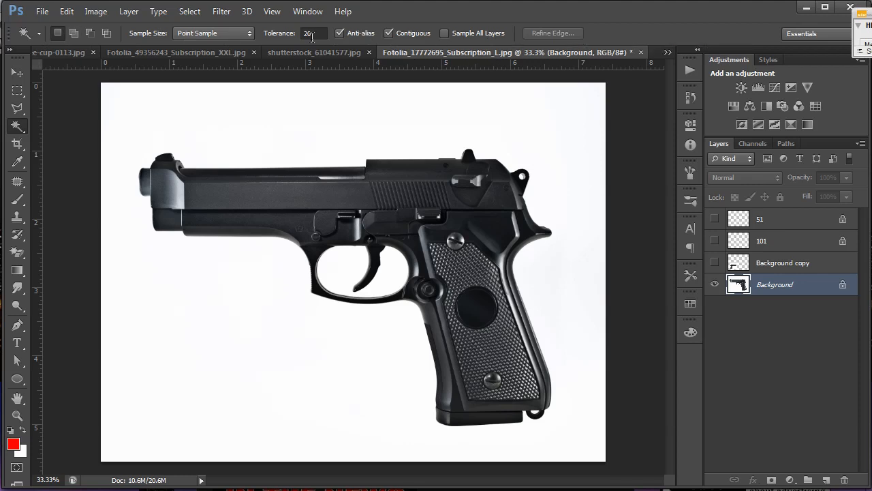
mouse_move(310, 33)
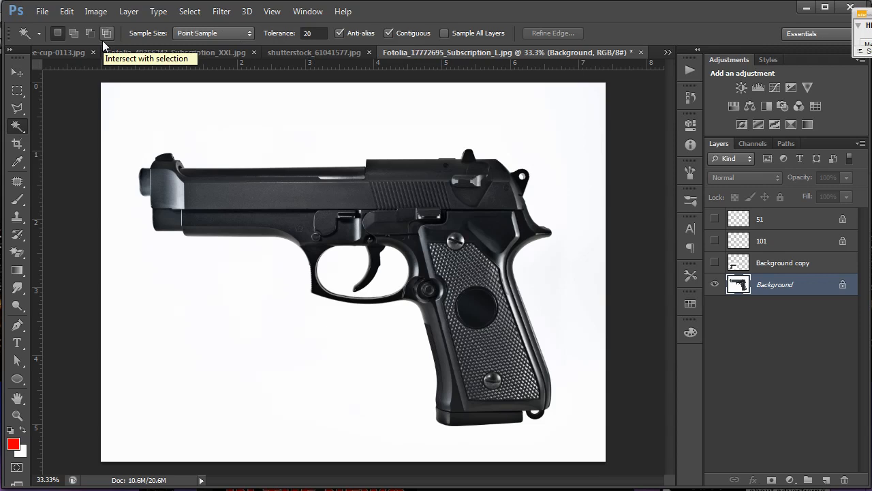
mouse_move(74, 33)
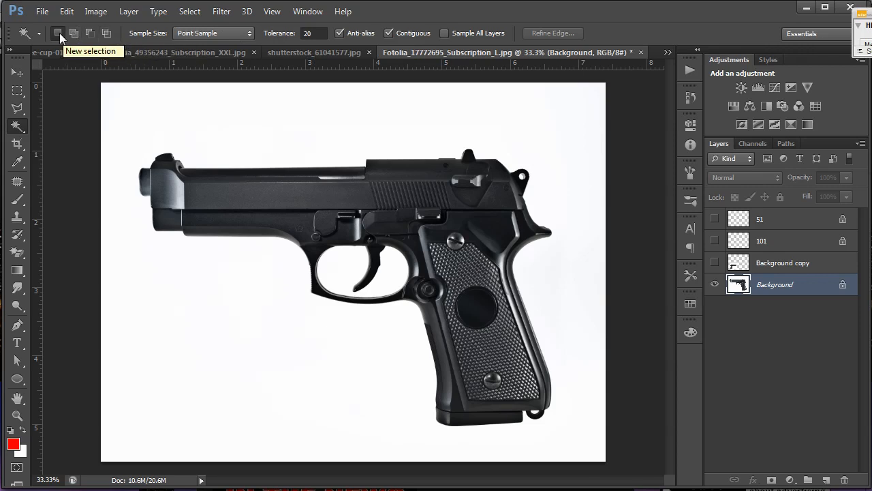
mouse_move(239, 109)
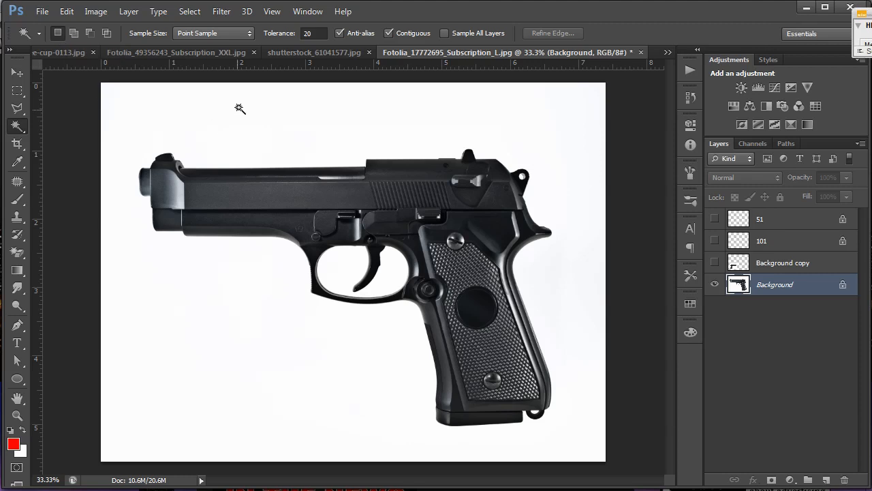
mouse_move(334, 173)
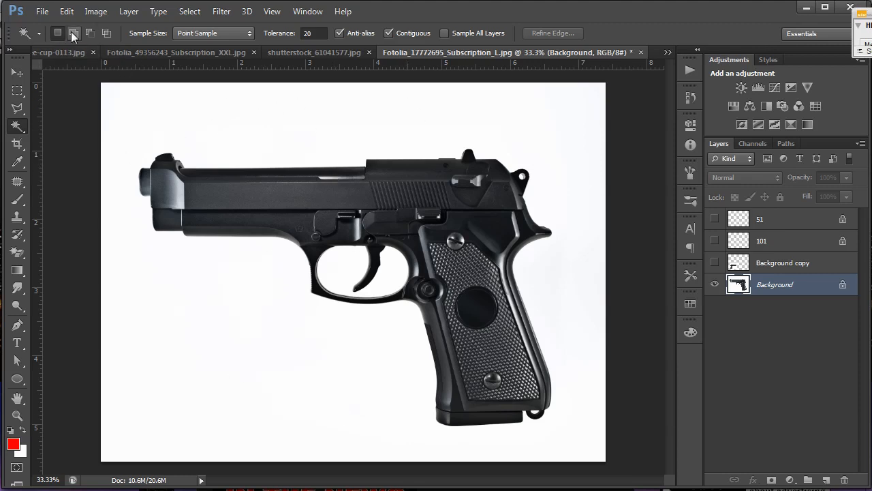
mouse_move(73, 33)
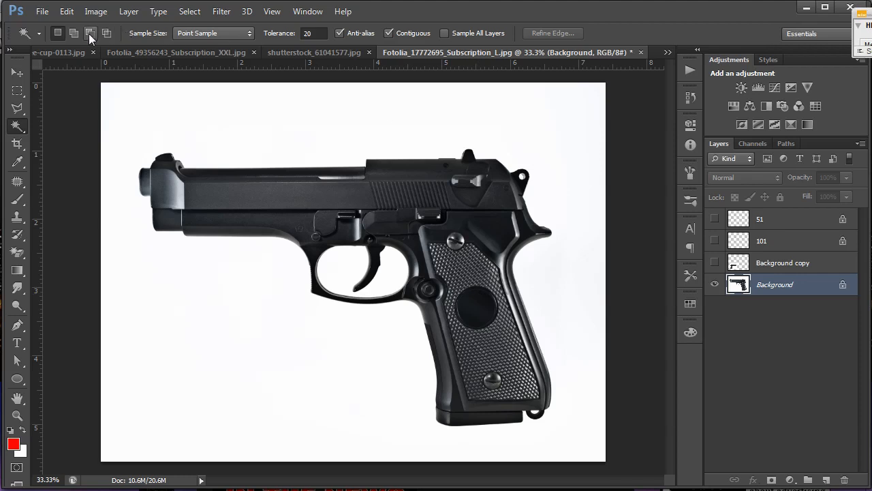
mouse_move(90, 33)
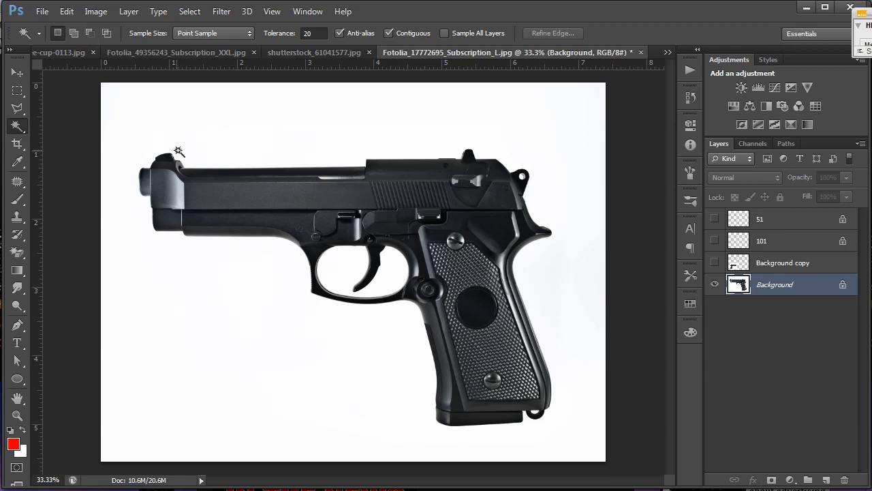
mouse_move(165, 112)
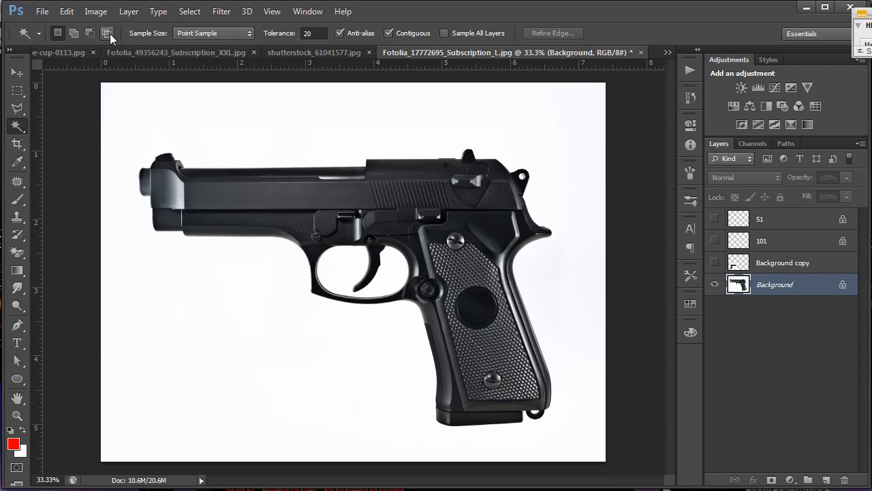
mouse_move(106, 33)
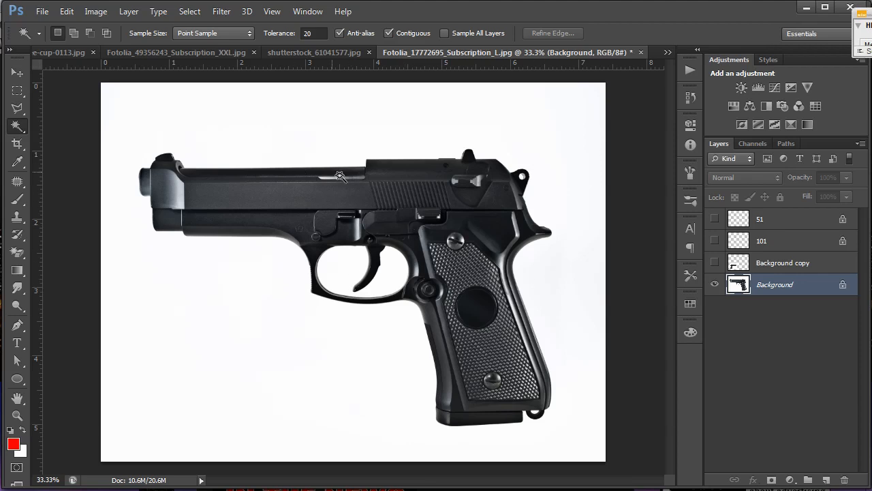
mouse_move(393, 348)
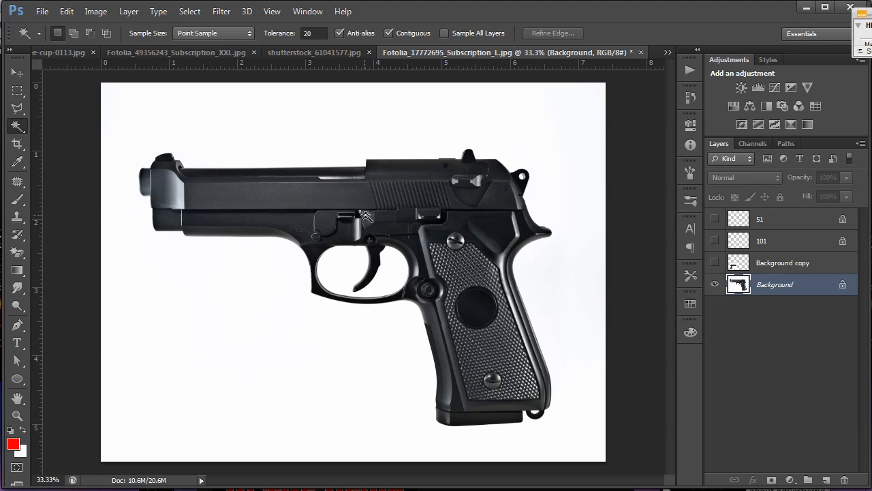
mouse_move(365, 210)
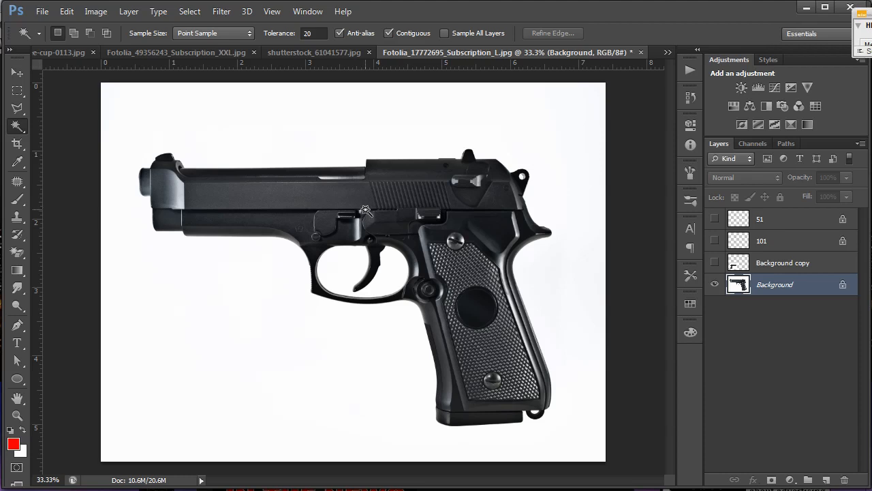
mouse_move(296, 138)
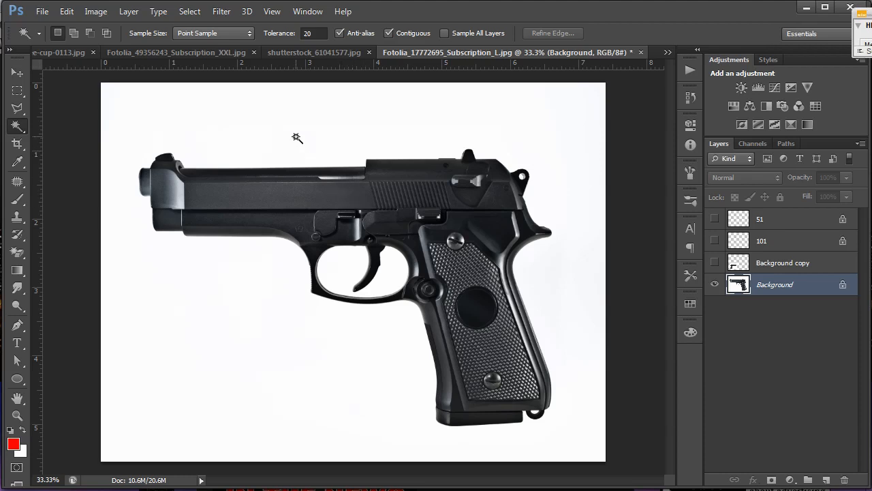
mouse_move(161, 101)
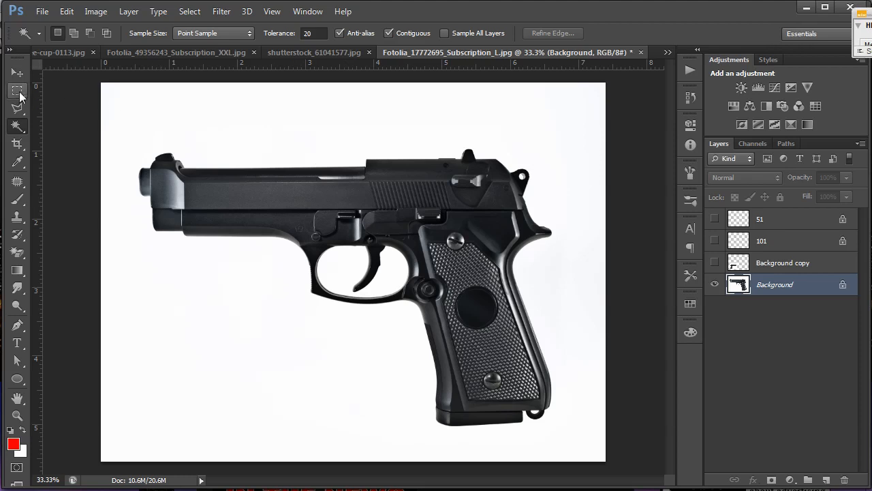
mouse_move(17, 90)
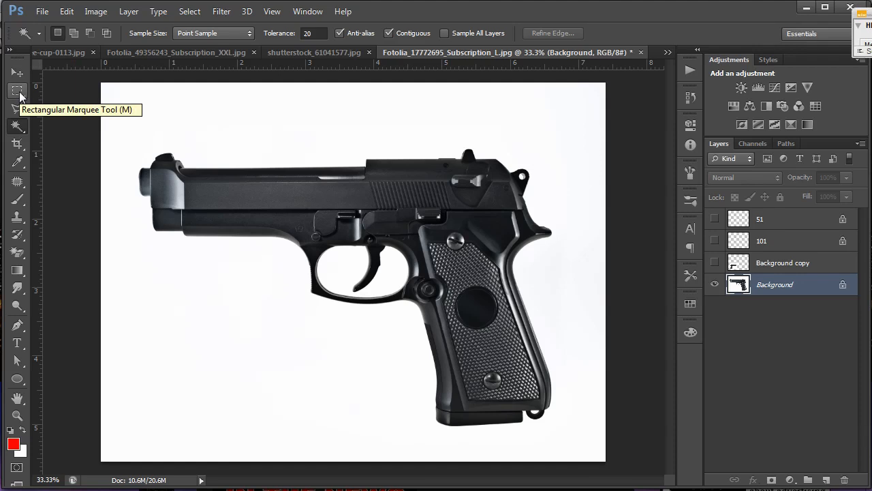
mouse_move(321, 141)
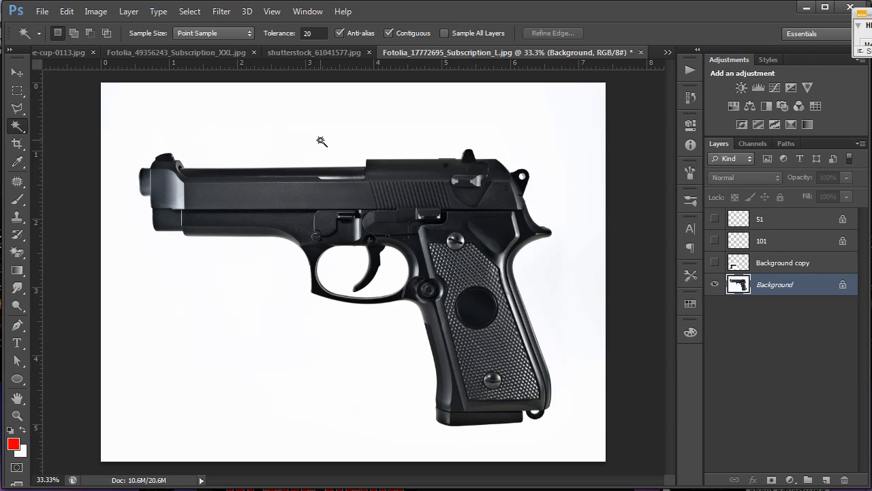
- Keep Sample Size on Point Sample and clear the background selection around the pistol
left_click(322, 141)
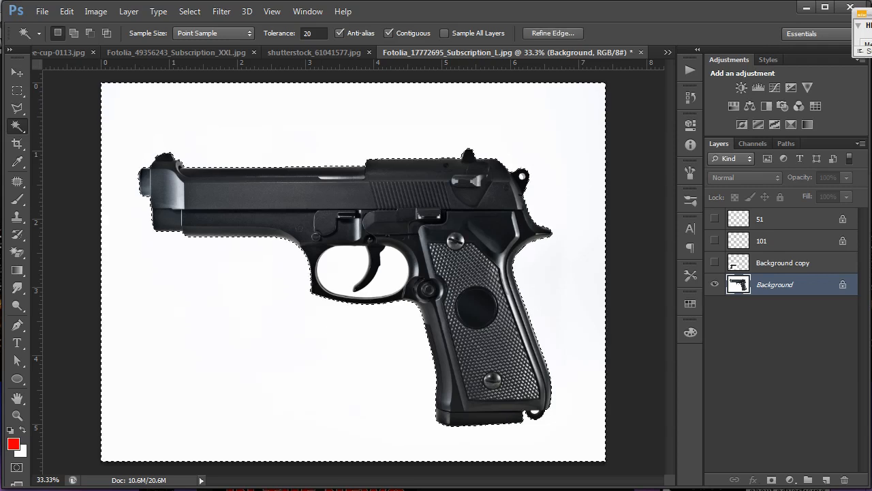
left_click(112, 273)
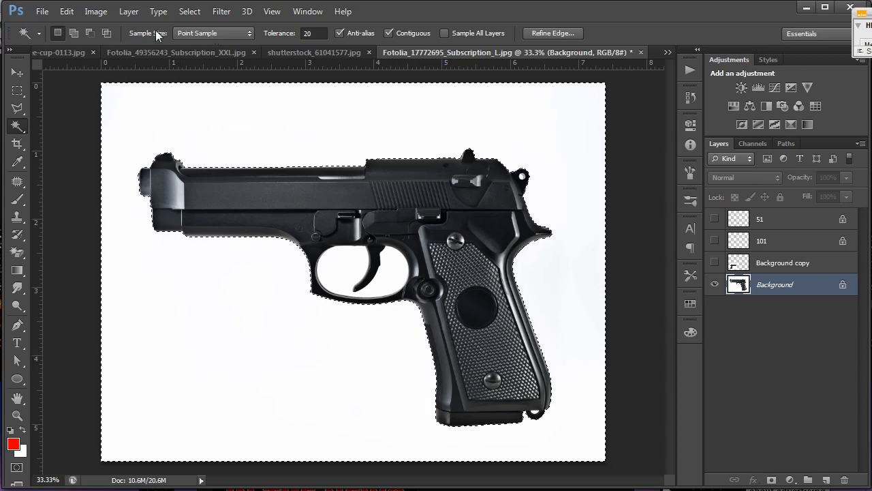
left_click(212, 32)
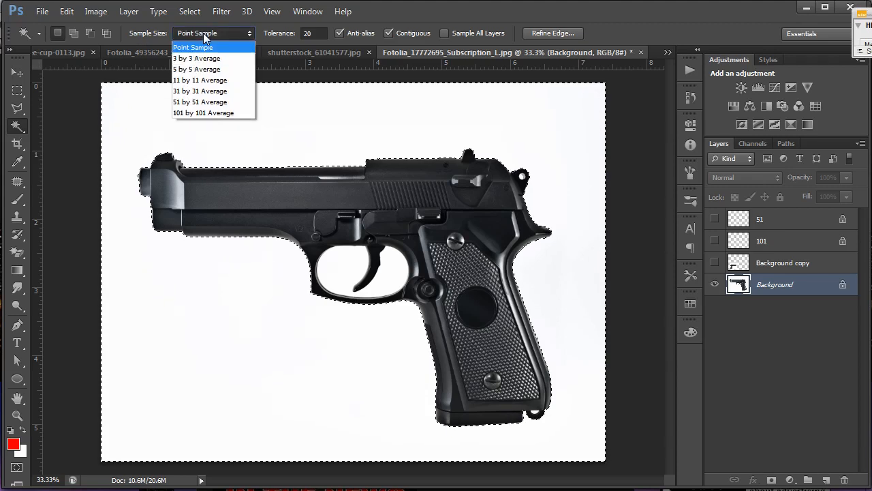
mouse_move(202, 58)
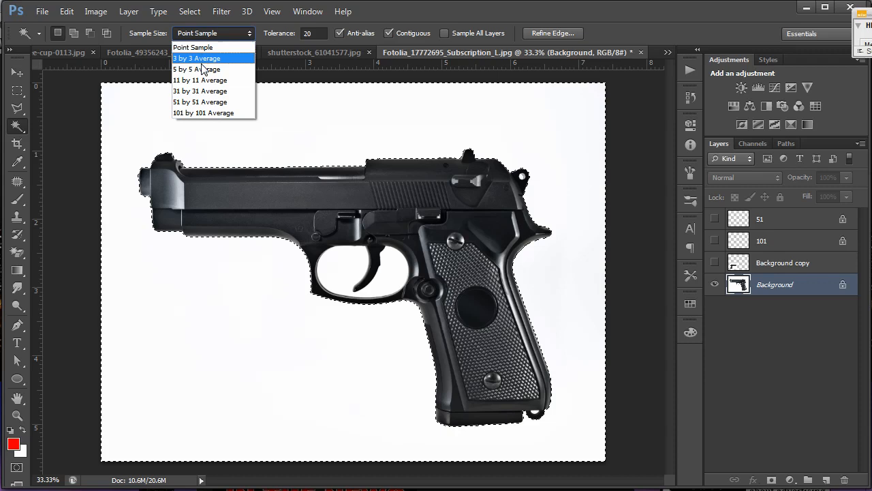
mouse_move(207, 111)
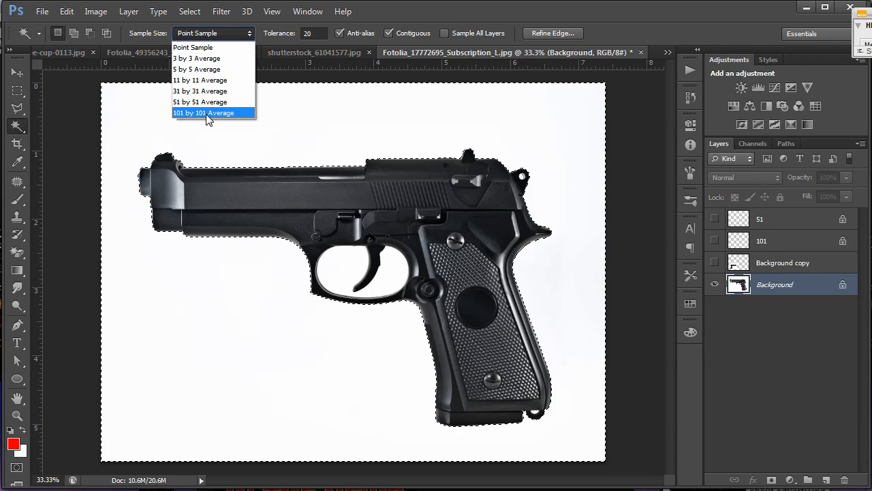
mouse_move(243, 117)
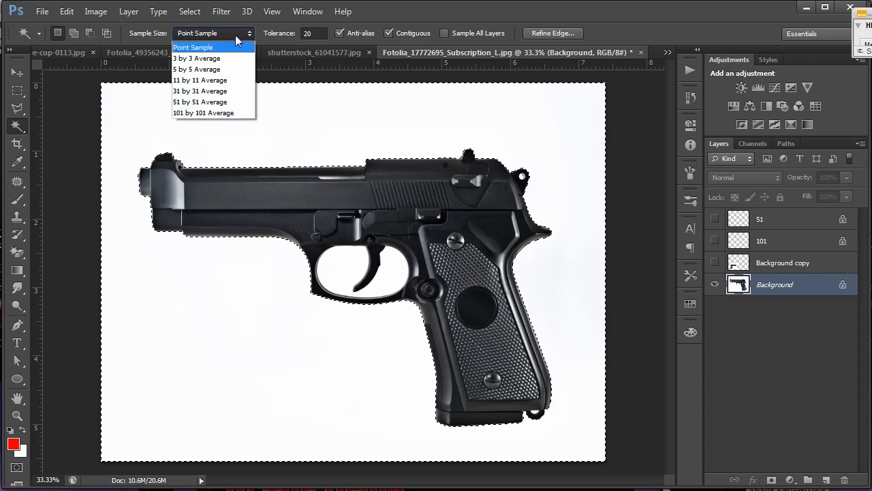
left_click(193, 47)
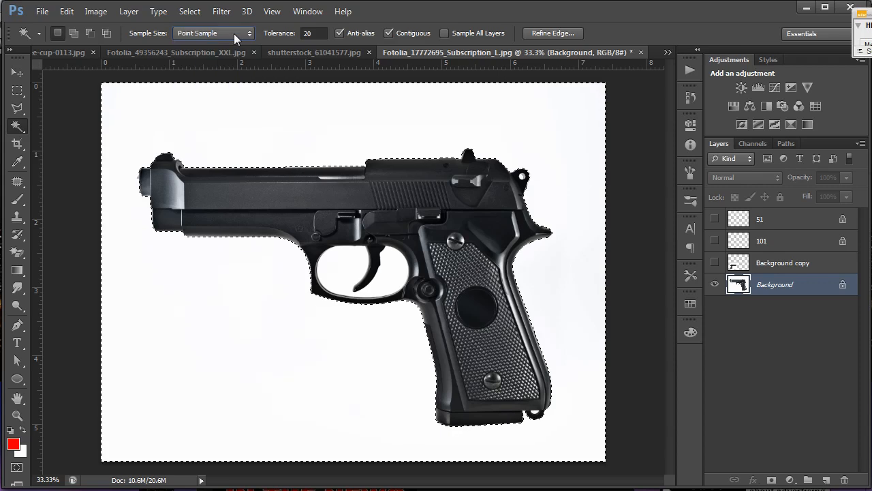
left_click(442, 262)
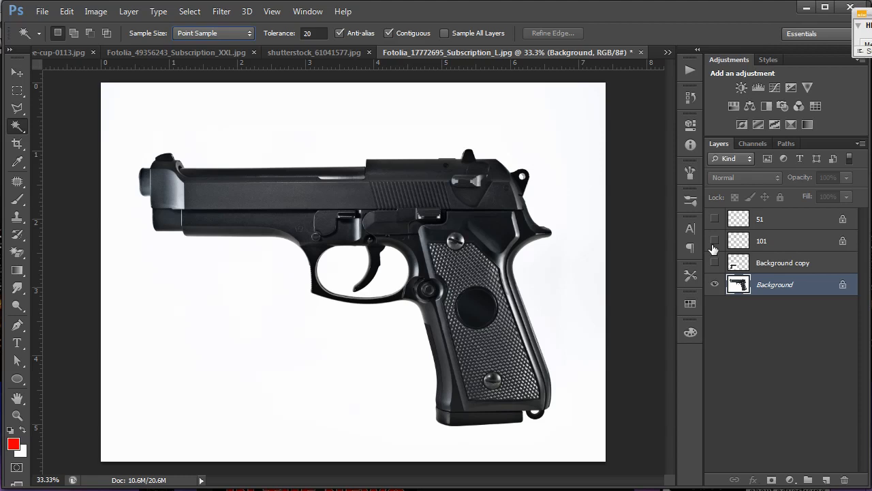
- Set Sample Size to 101 by 101 Average and select from the gun's slide, spanning gun and background
left_click(213, 32)
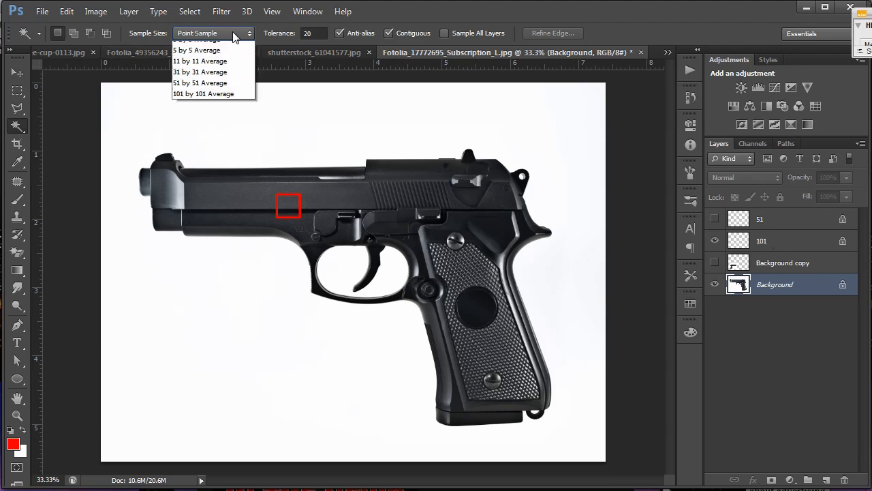
mouse_move(214, 112)
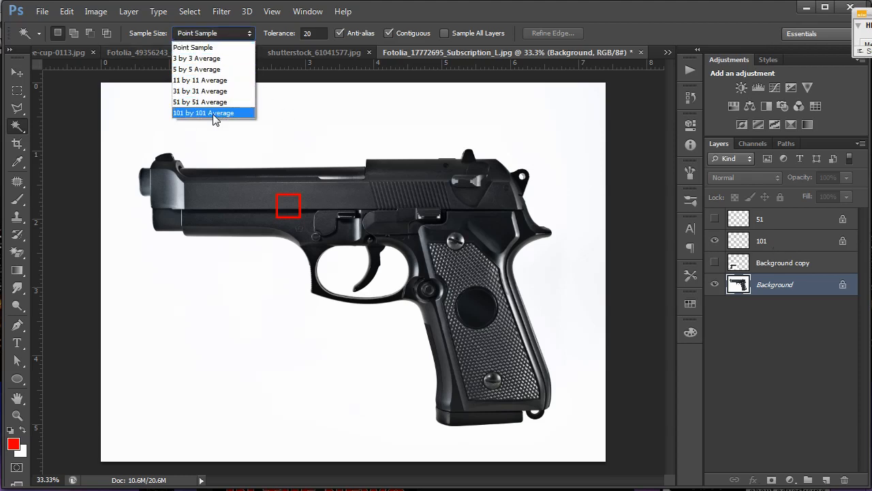
left_click(196, 33)
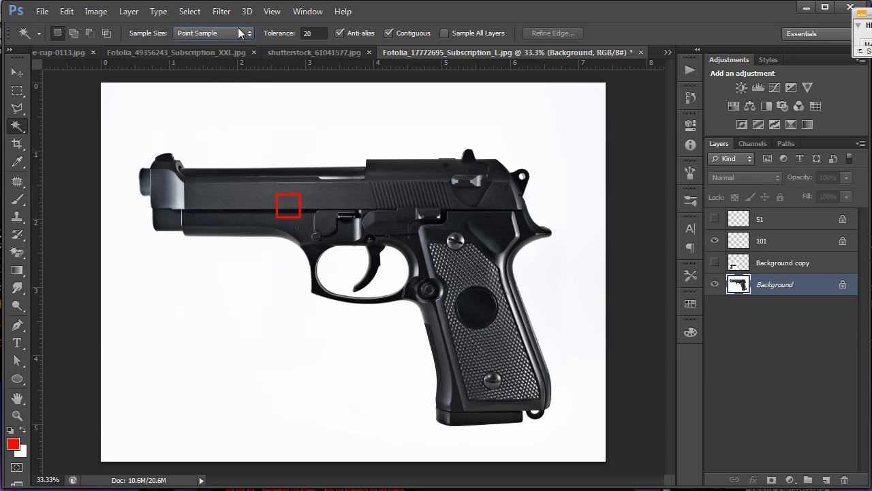
mouse_move(289, 205)
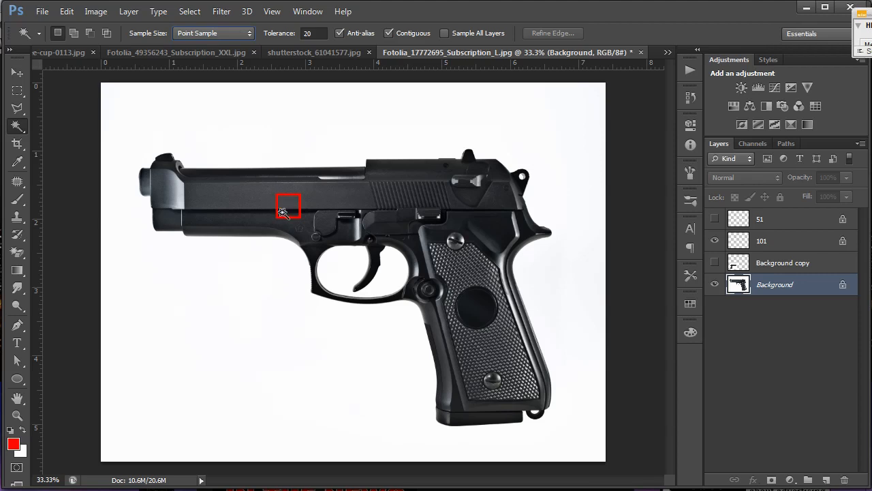
left_click(212, 32)
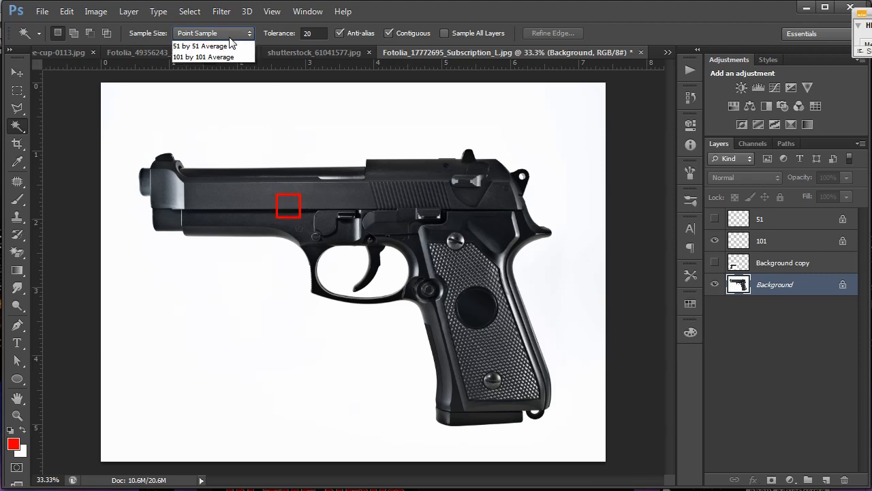
left_click(203, 57)
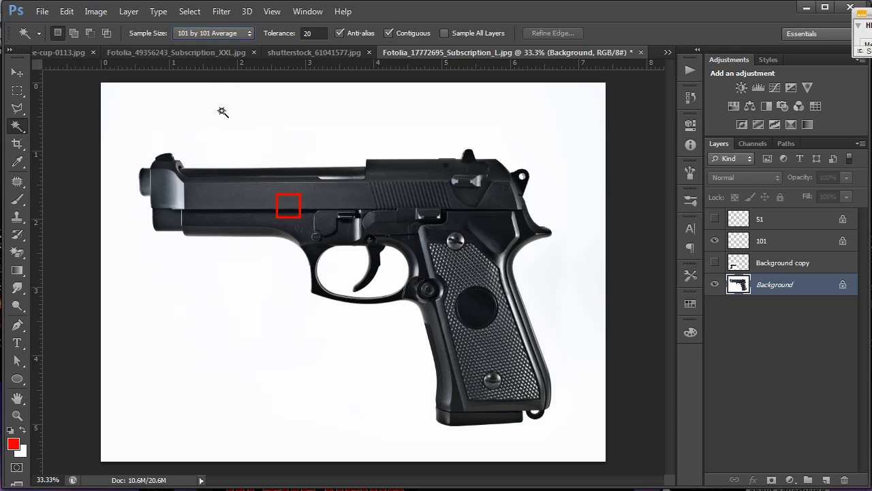
mouse_move(286, 204)
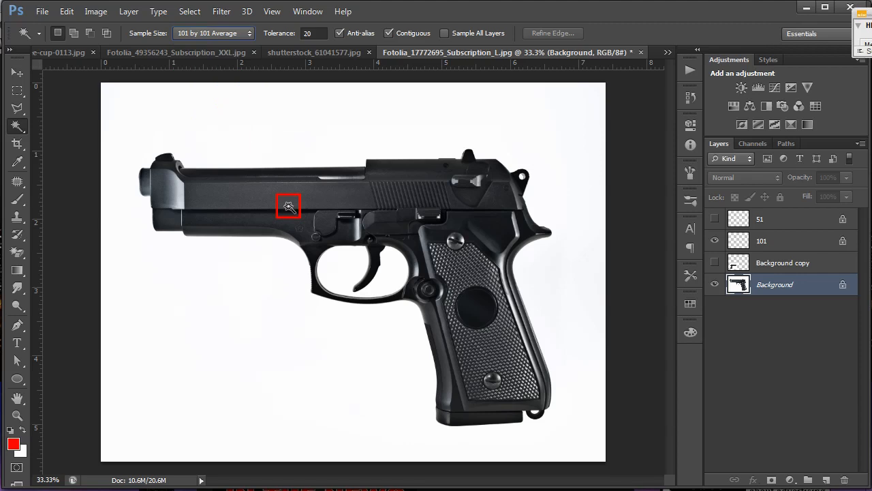
left_click(288, 206)
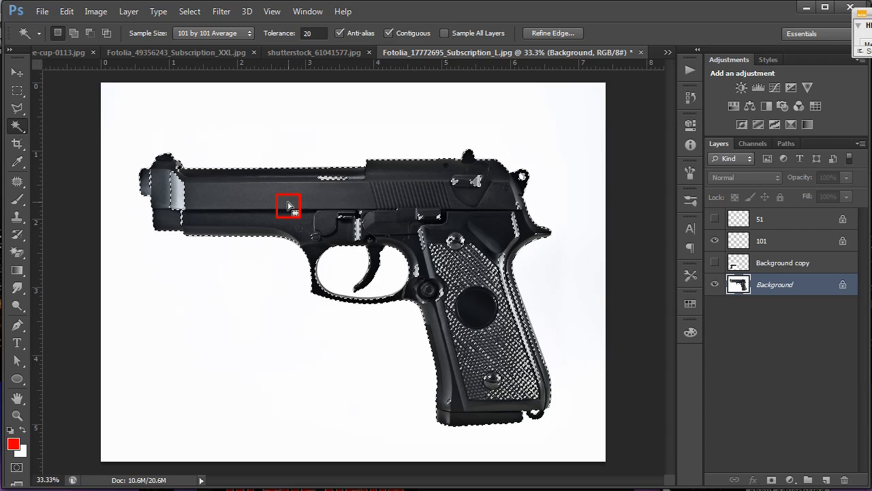
left_click(288, 206)
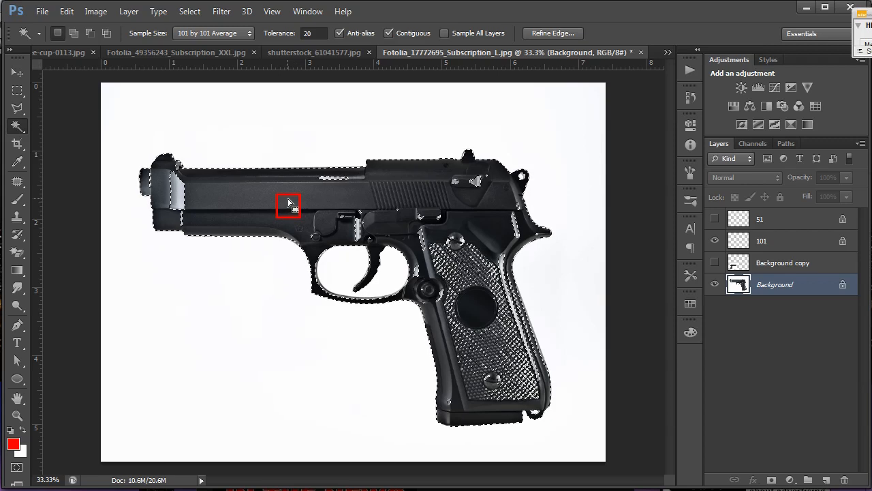
left_click(288, 204)
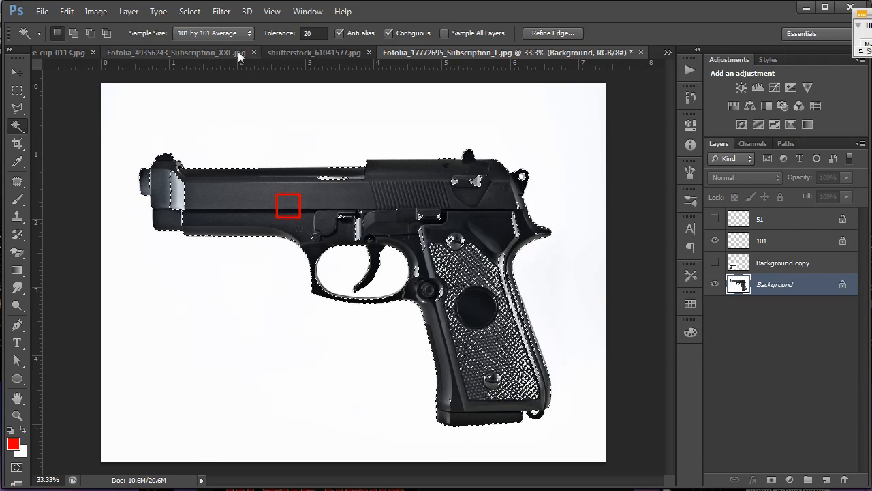
left_click(213, 33)
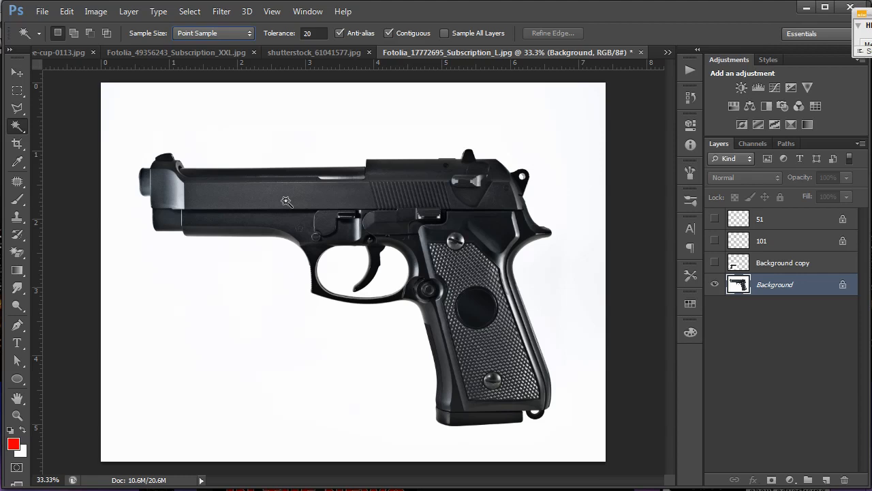
- With Point Sample restored, select only the dark upper part of the gun's slide
left_click(287, 202)
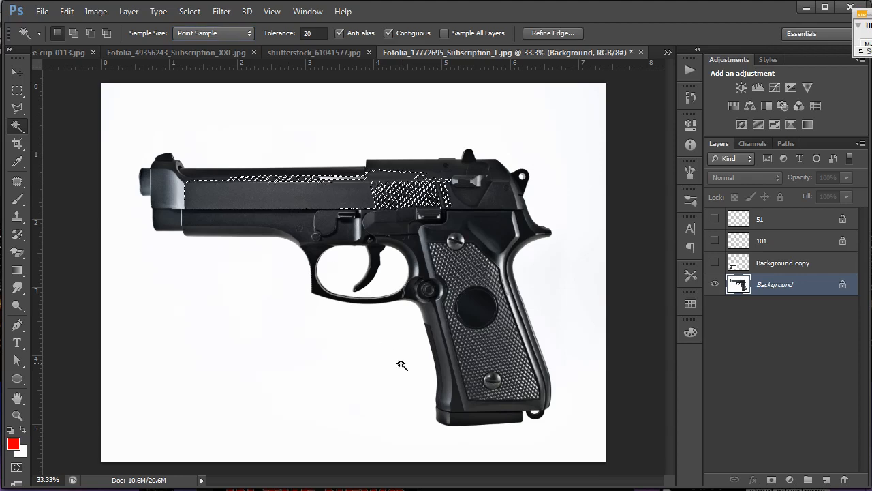
left_click(285, 217)
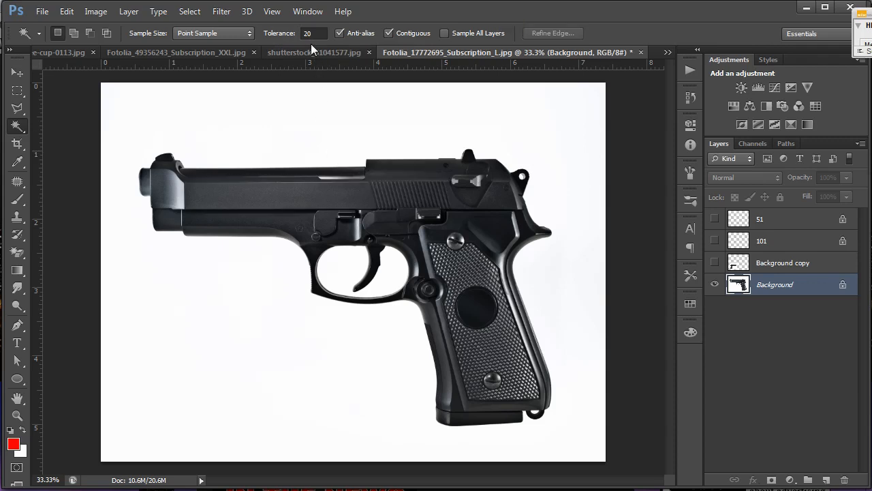
mouse_move(318, 200)
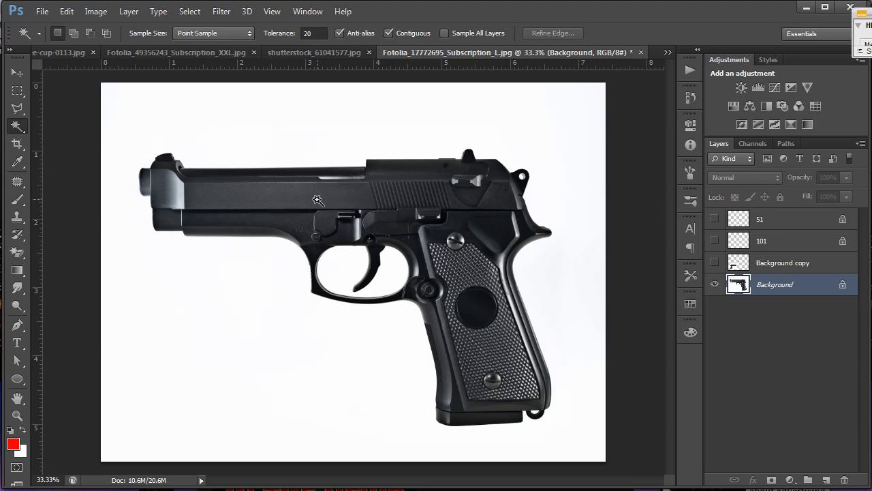
left_click(316, 201)
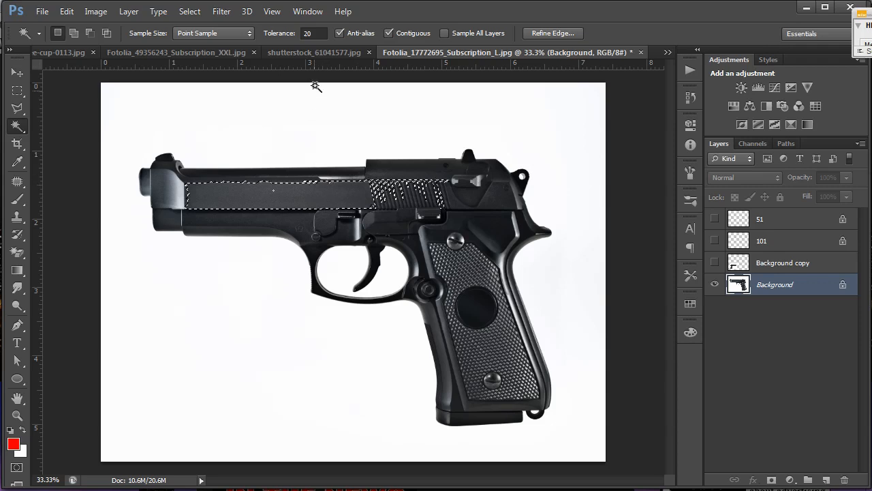
- Select the gun's dark areas at Tolerance 60, then return Tolerance to 20 with nothing selected
triple_click(312, 33)
type("60")
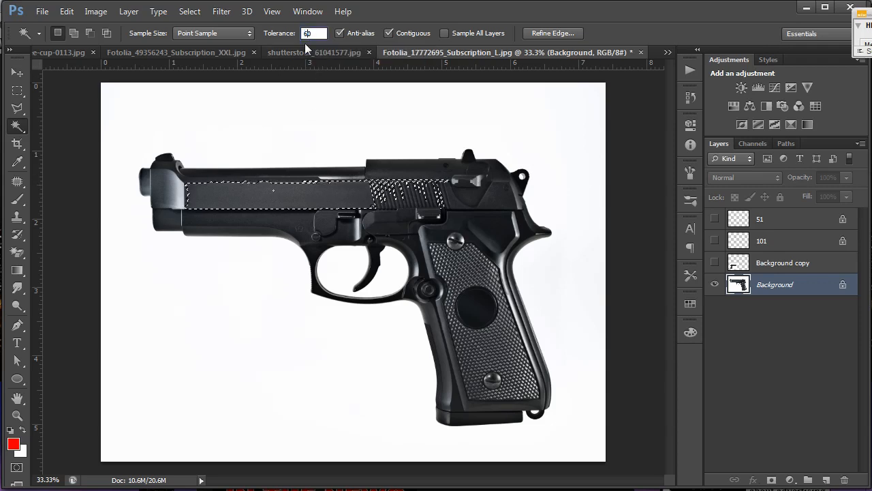
left_click(320, 191)
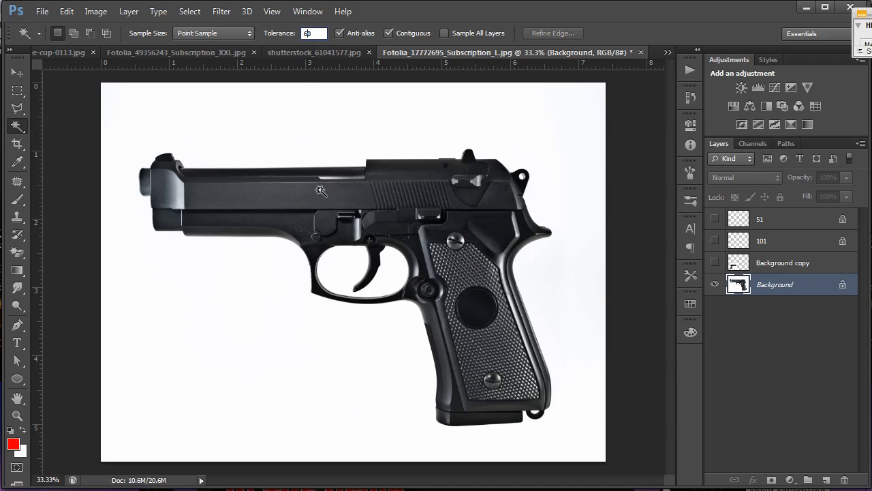
left_click(384, 244)
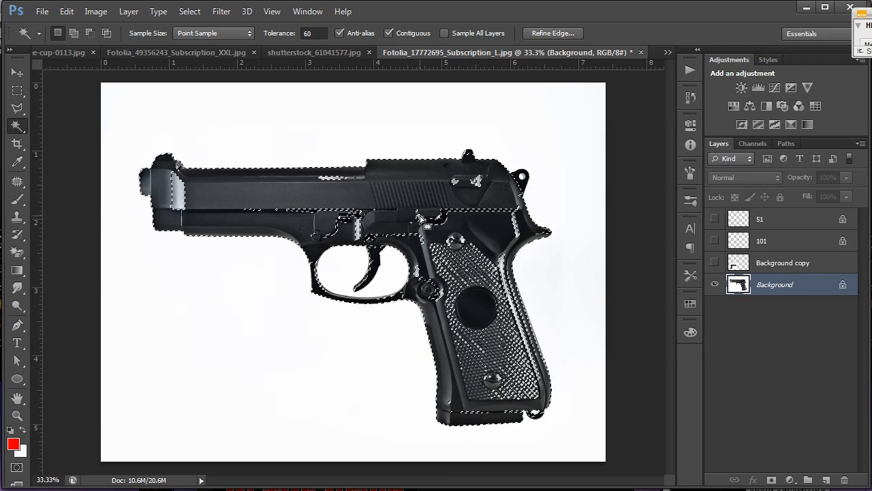
left_click(341, 204)
type("20")
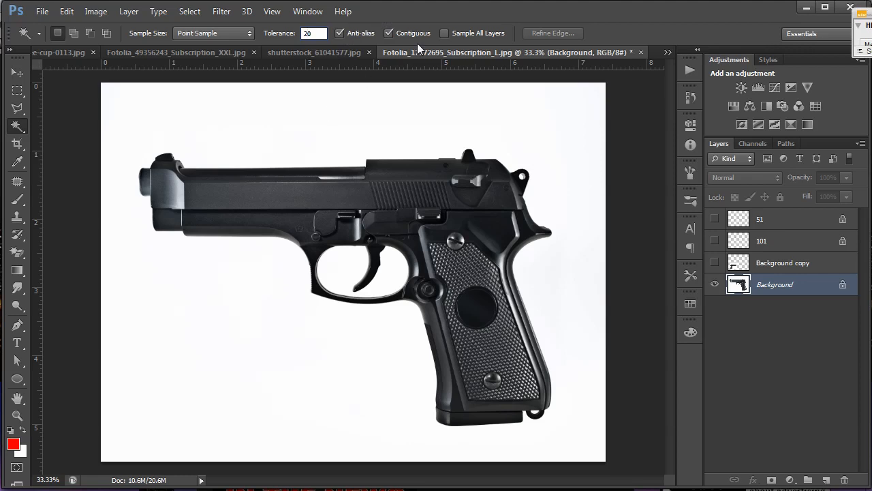
mouse_move(391, 40)
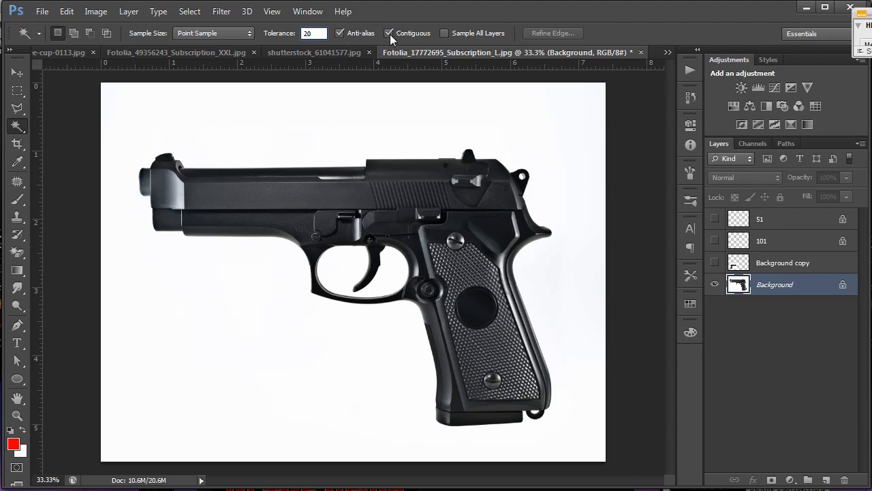
mouse_move(390, 33)
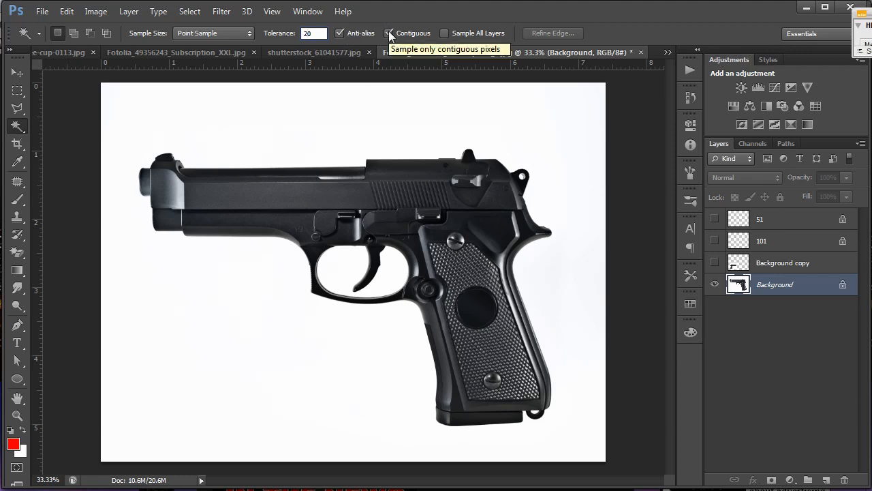
- Uncheck Contiguous and select all white background areas around the pistol across the image
left_click(390, 33)
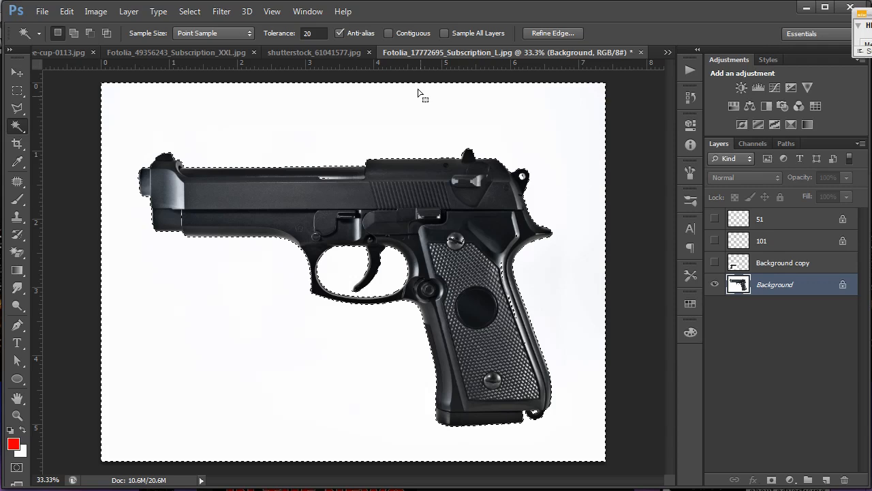
left_click(389, 33)
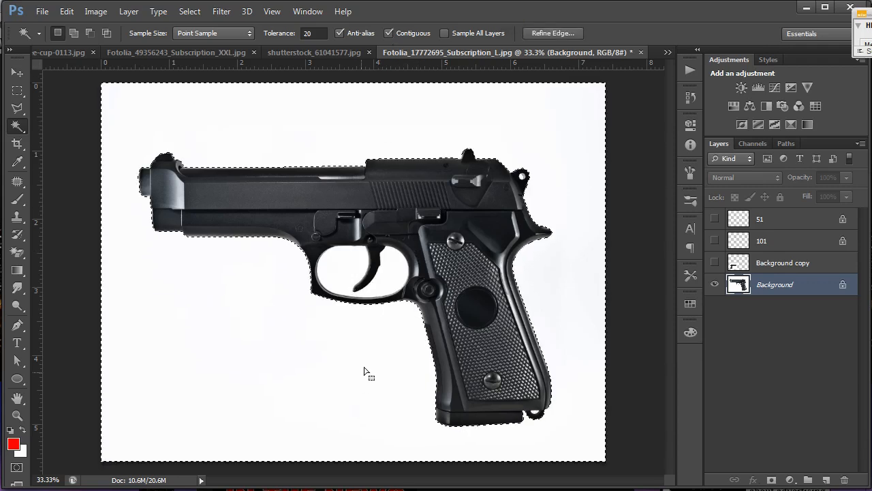
left_click(352, 271)
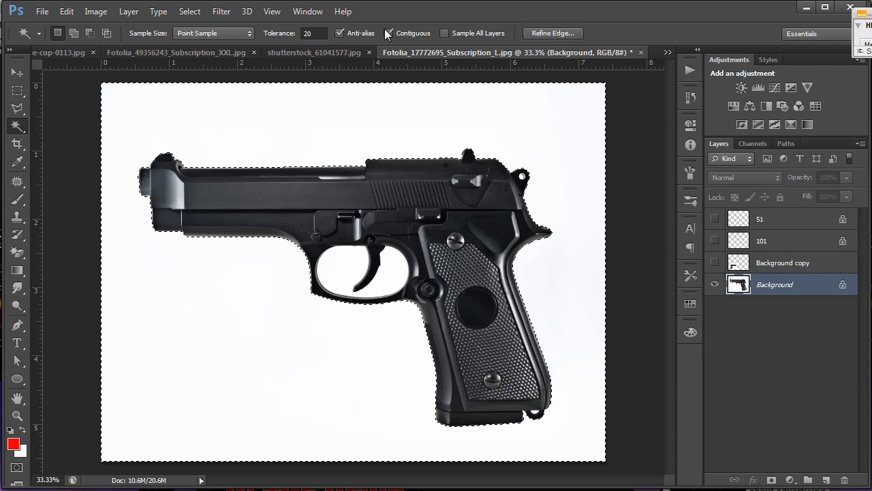
left_click(388, 33)
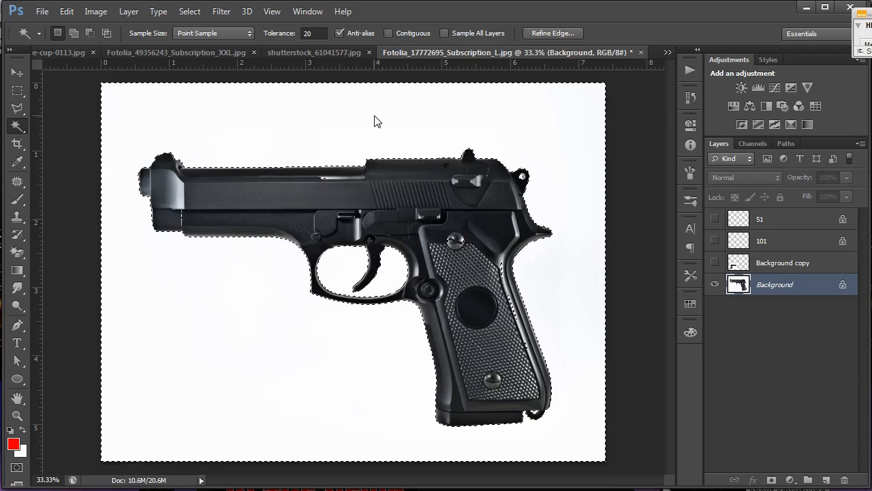
- Magnify the slide's top edge to inspect the selected bright highlight spots
left_click(370, 280)
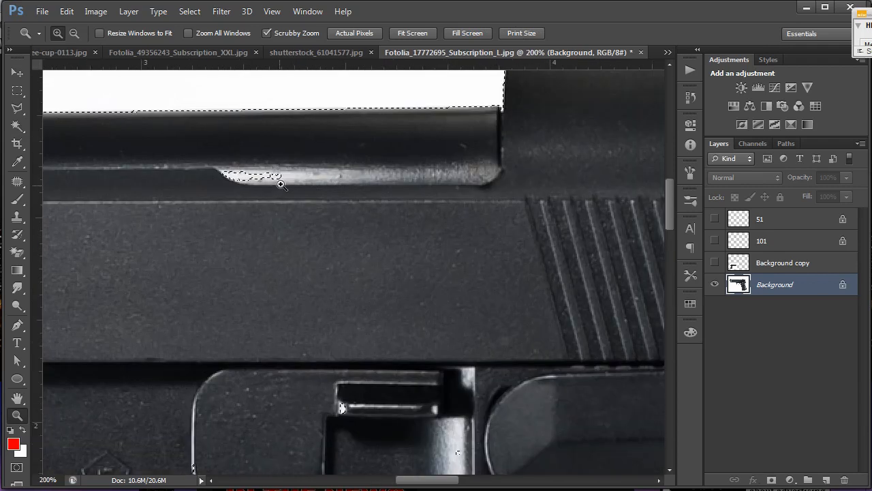
scroll("down", 3)
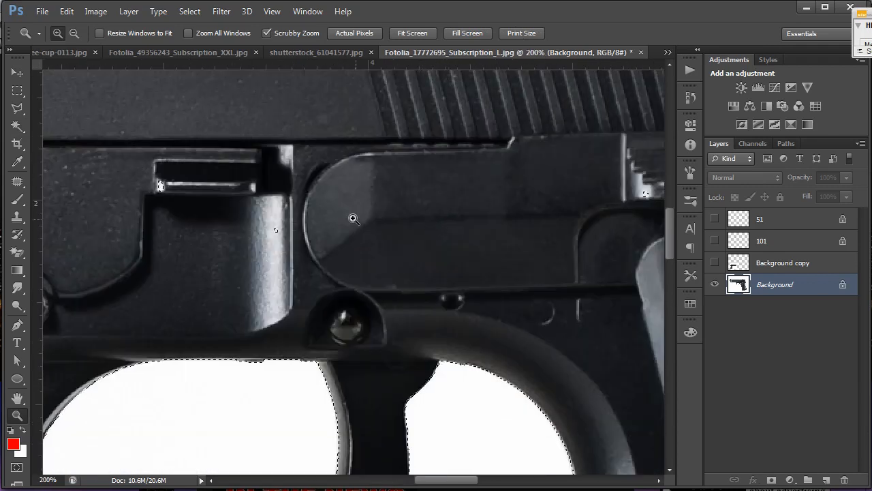
mouse_move(392, 303)
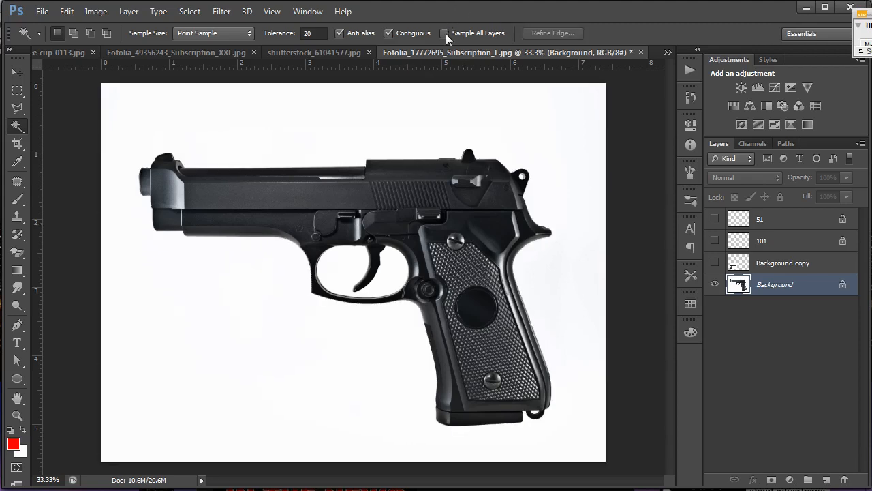
mouse_move(460, 33)
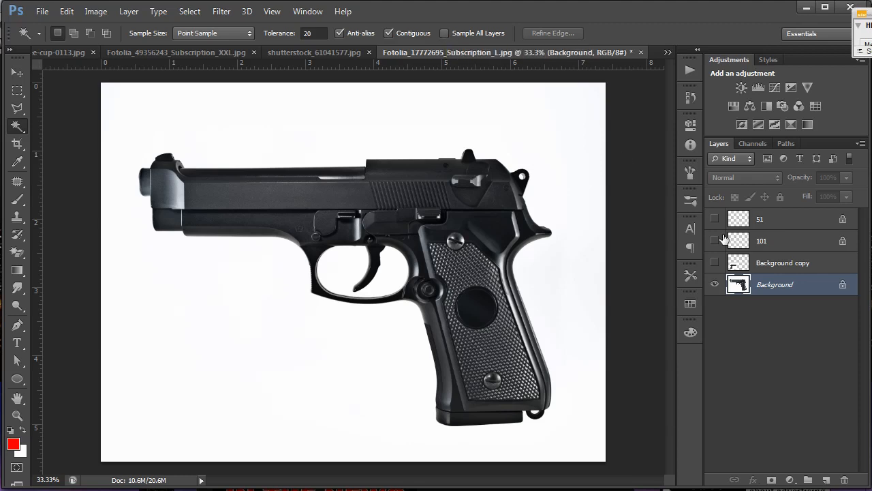
- Show the Background copy layer, enable Sample All Layers, and select the white background around both pistols
left_click(714, 262)
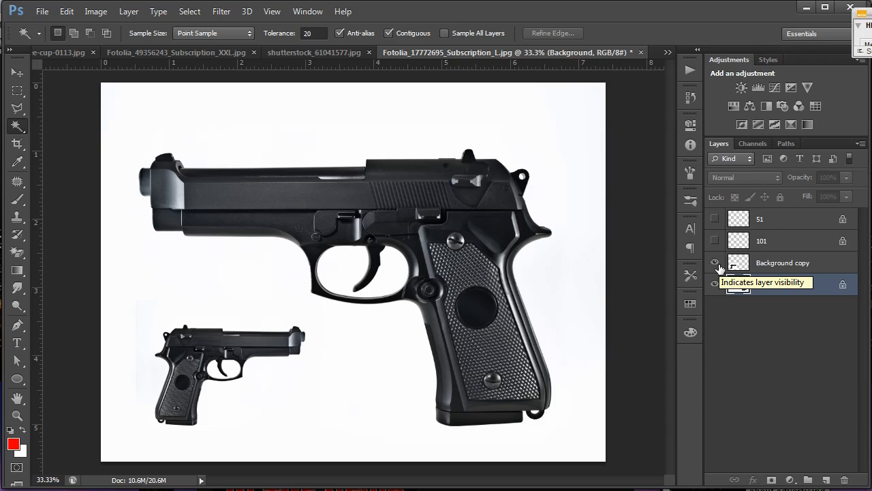
left_click(783, 262)
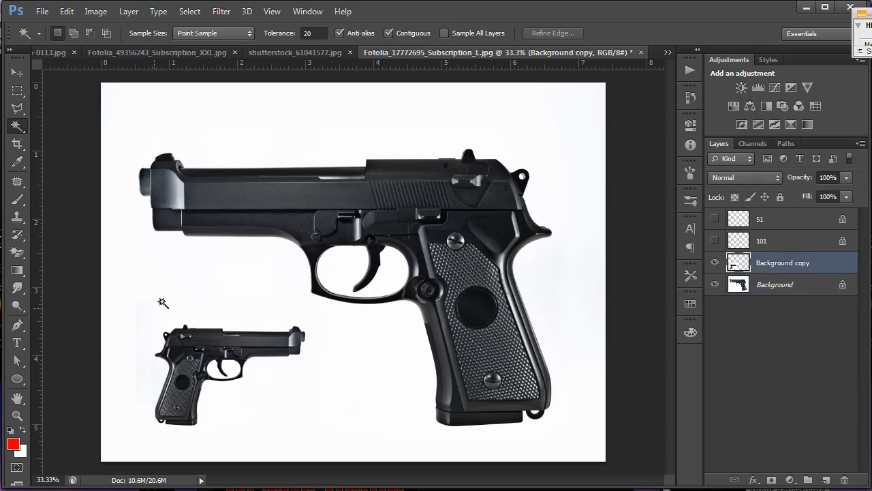
mouse_move(203, 281)
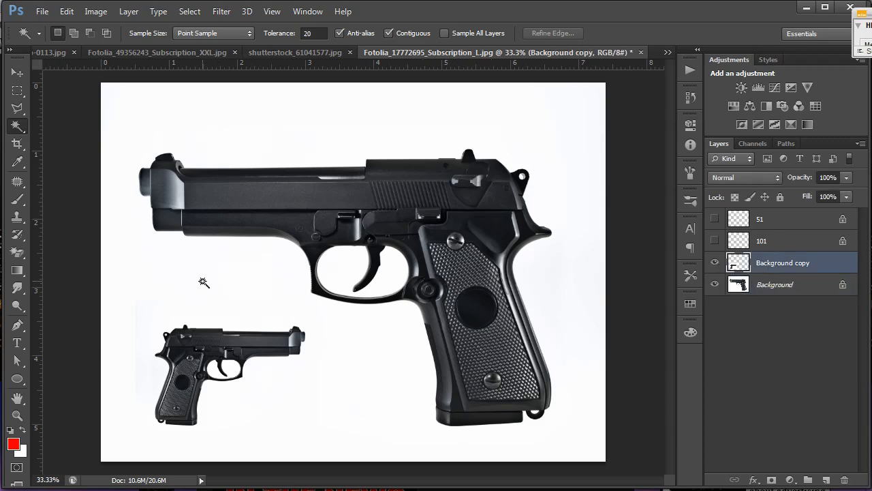
mouse_move(400, 345)
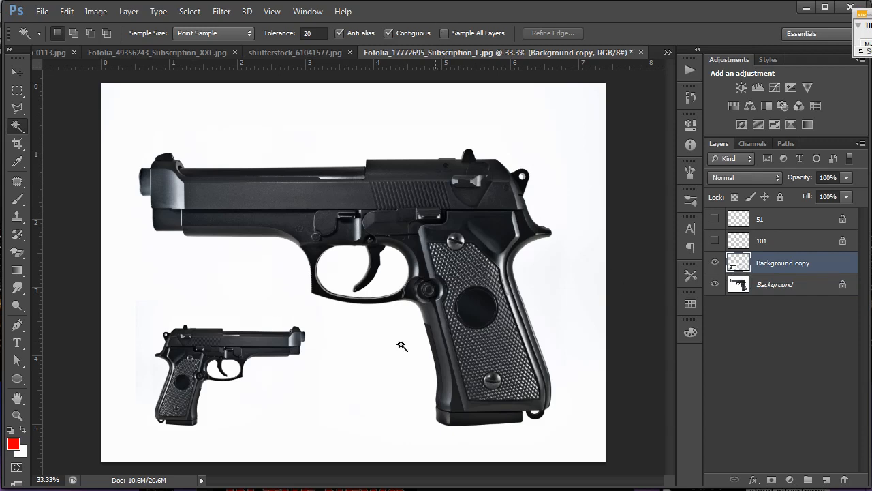
left_click(204, 368)
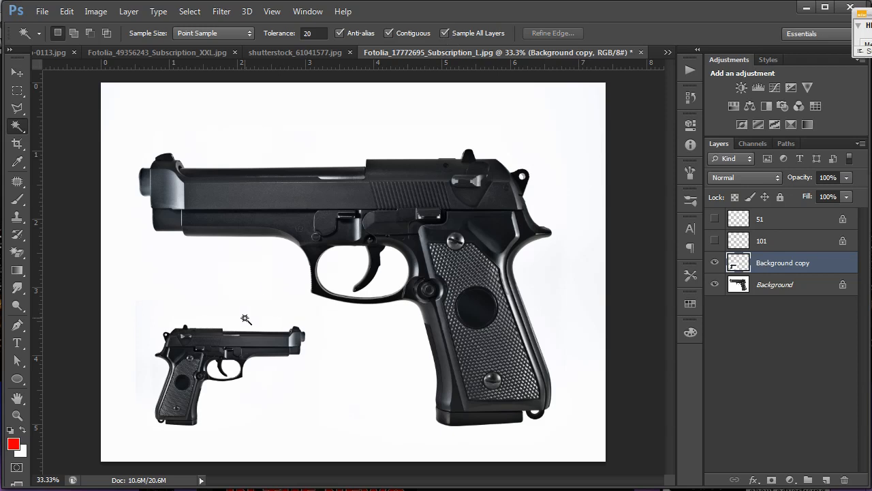
left_click(245, 319)
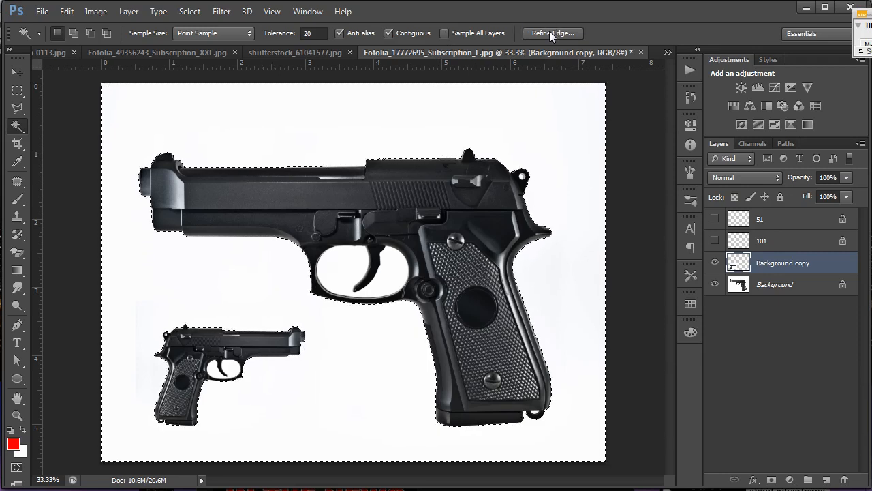
left_click(554, 33)
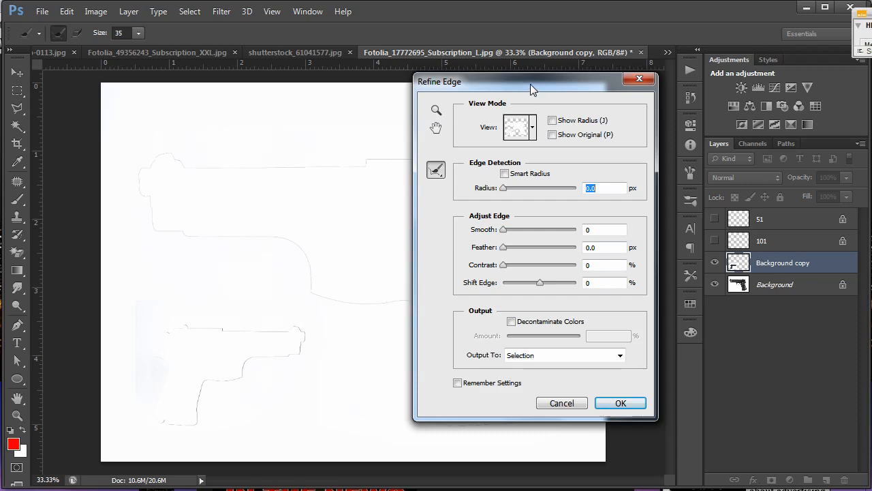
left_click_drag(534, 82, 696, 81)
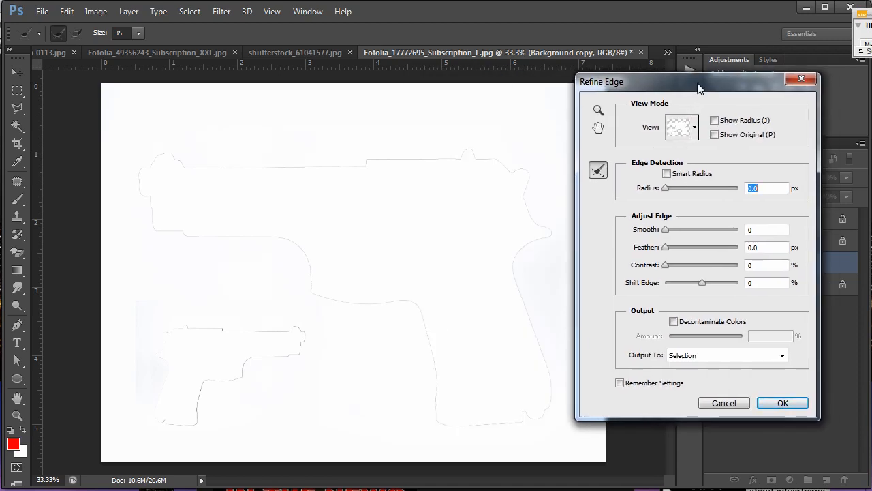
left_click_drag(701, 82, 675, 75)
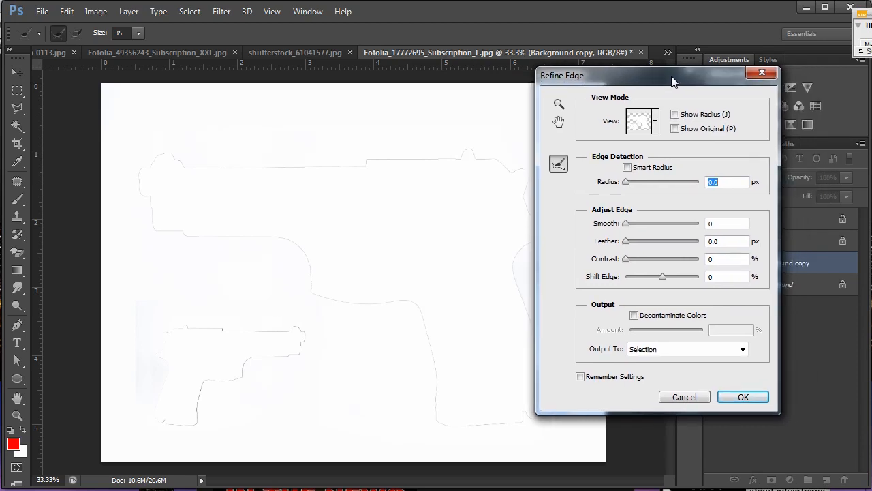
mouse_move(433, 215)
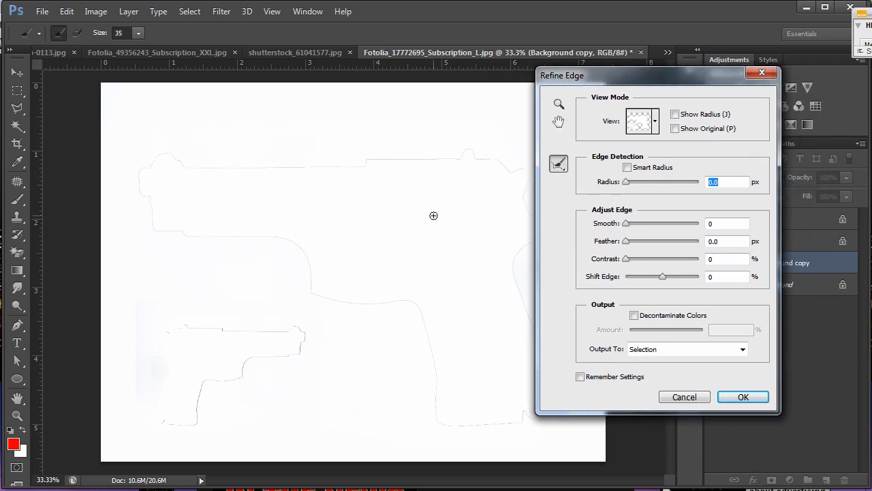
mouse_move(762, 74)
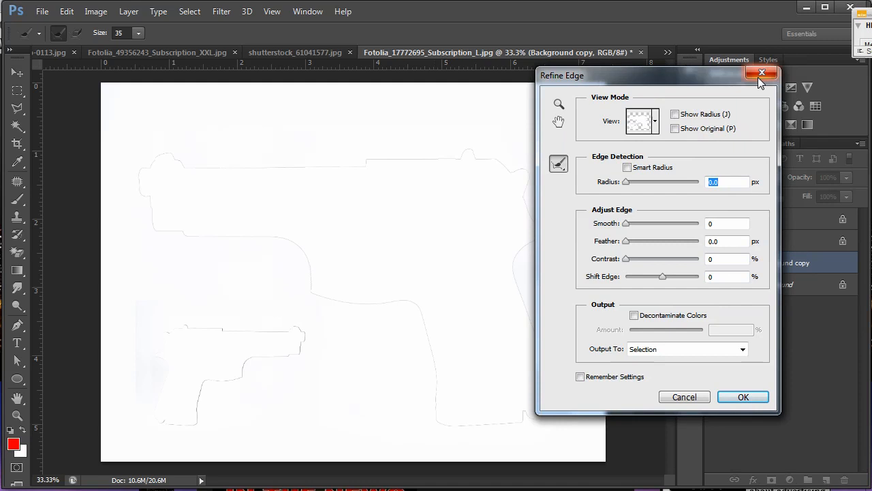
mouse_move(762, 74)
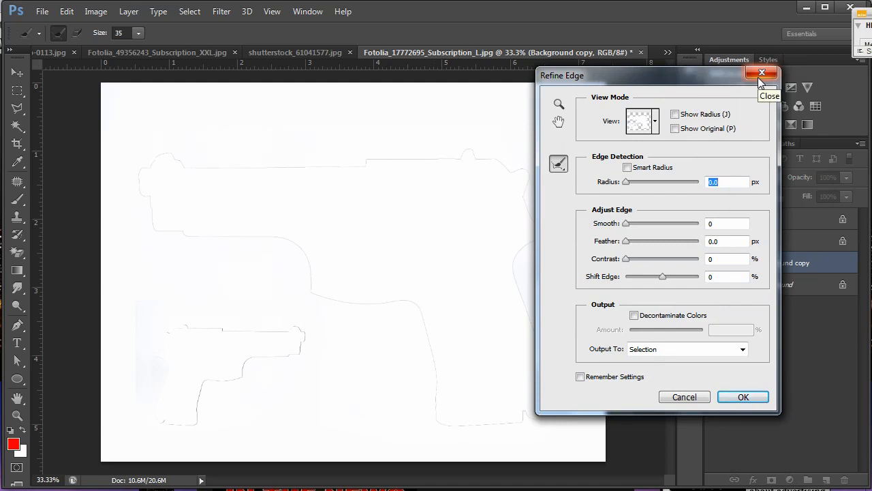
left_click(763, 73)
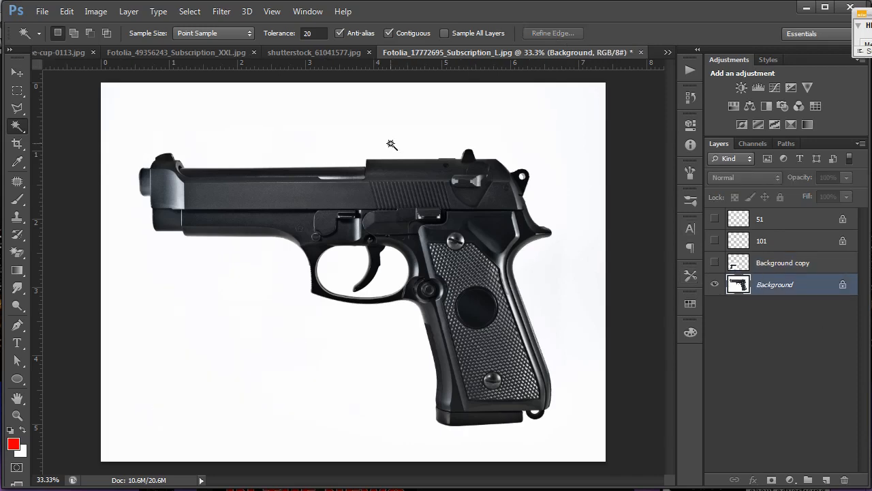
mouse_move(362, 123)
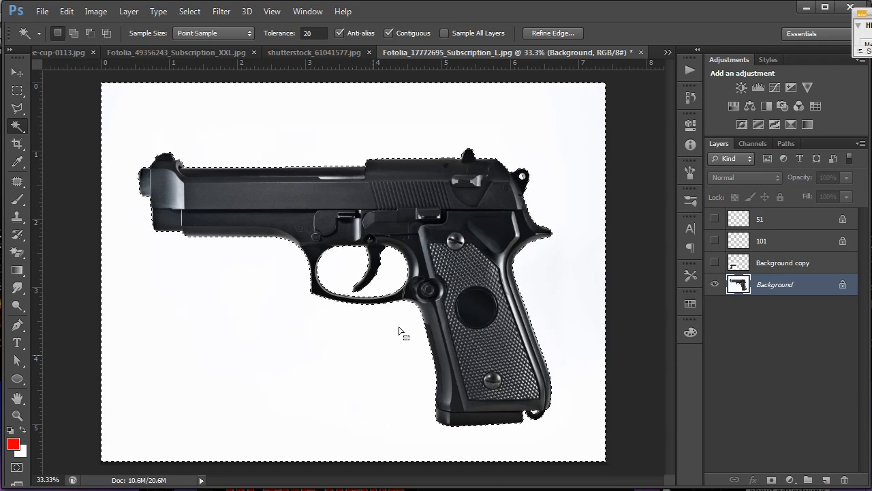
- Select the white background around the single pistol on the Background layer, adding the remaining white areas
left_click(452, 327)
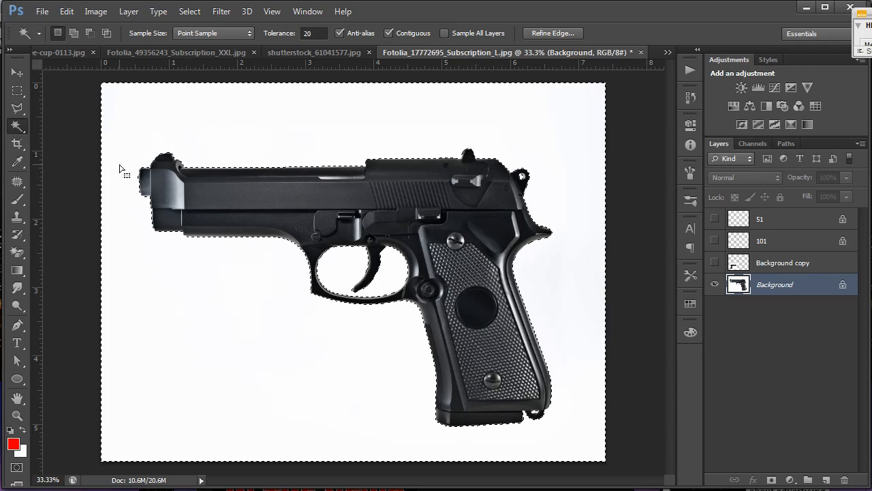
left_click(365, 225)
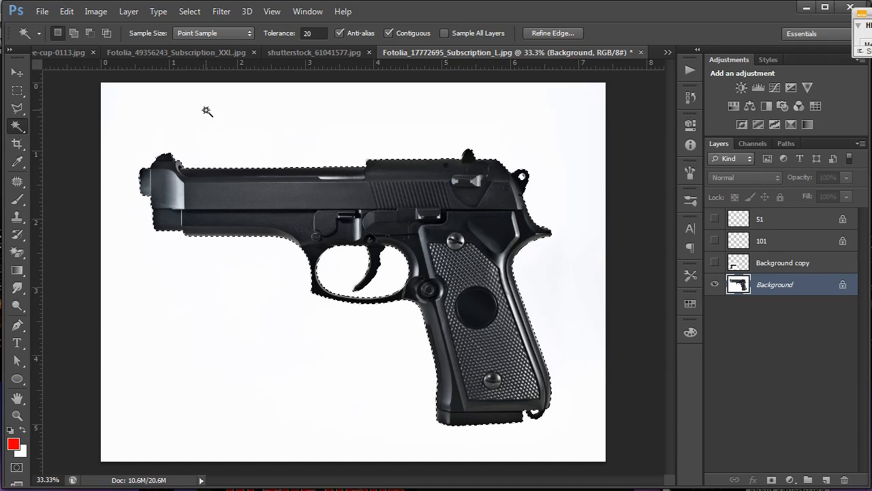
left_click(95, 11)
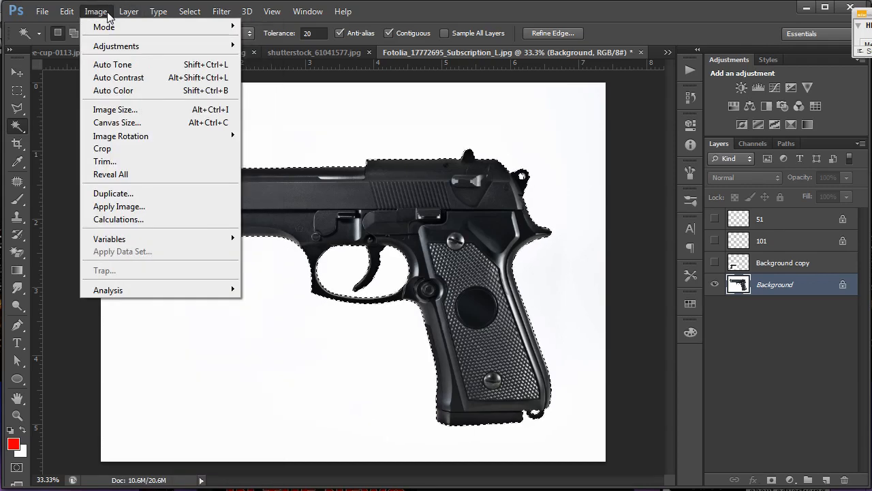
- Invert the selection via Select > Inverse so the pistol is selected, not the white background
left_click(128, 11)
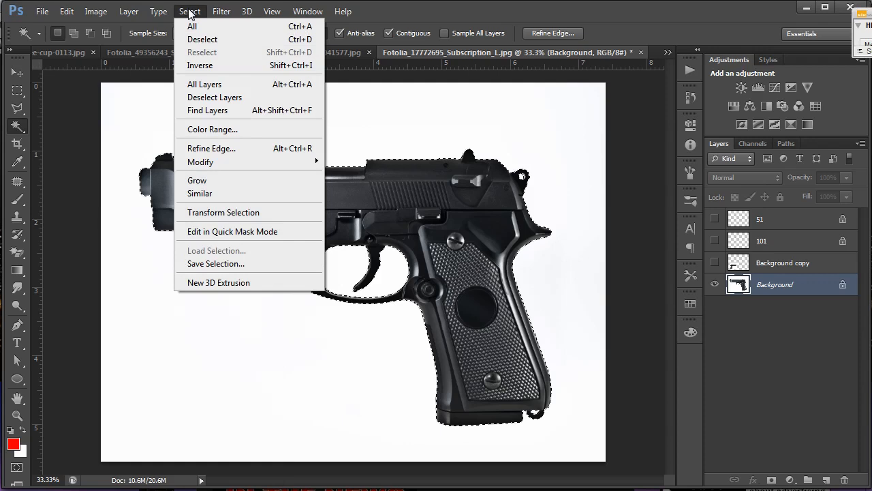
mouse_move(201, 161)
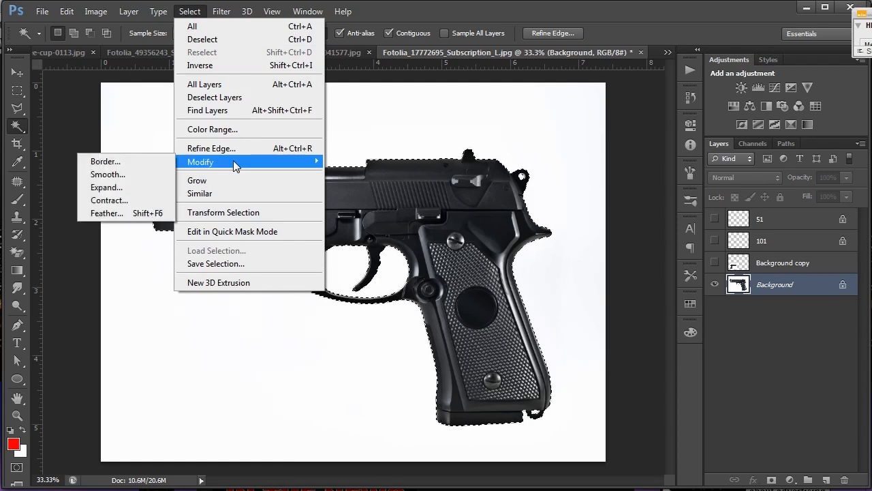
mouse_move(227, 180)
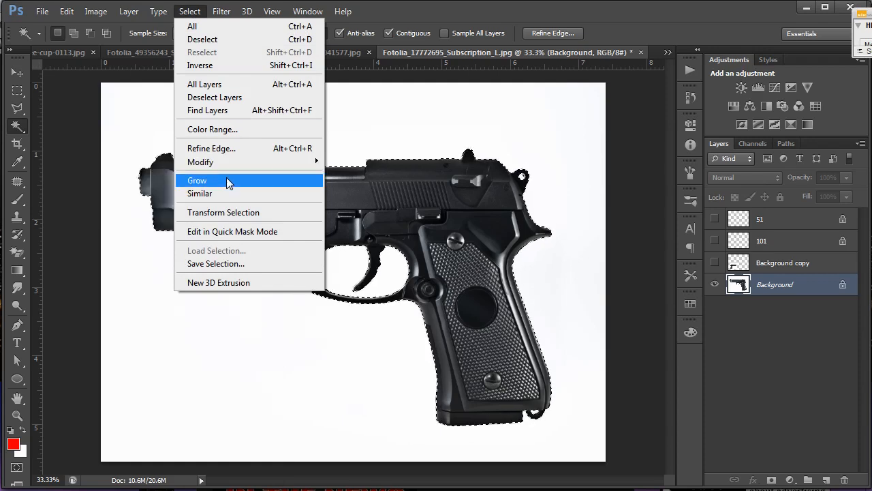
mouse_move(229, 75)
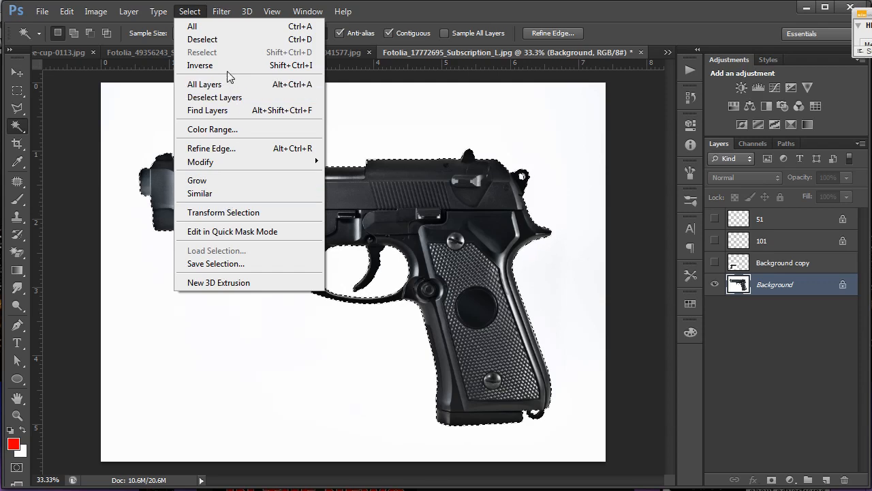
mouse_move(199, 66)
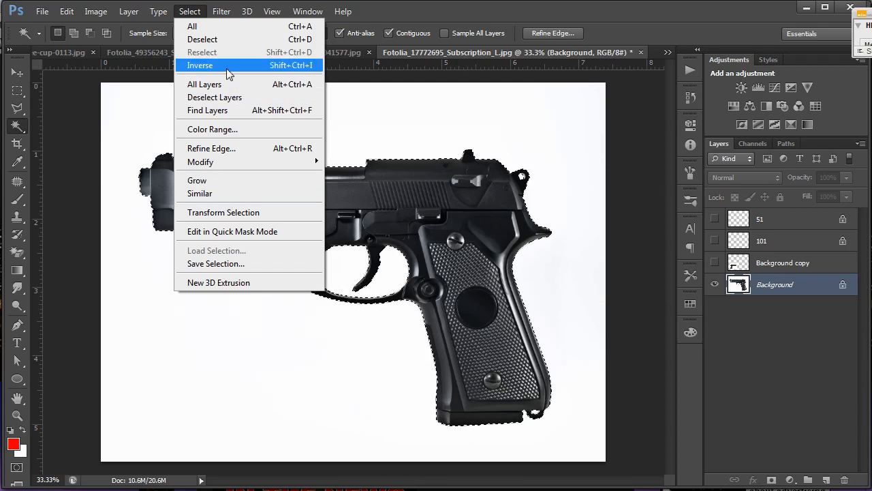
left_click(199, 65)
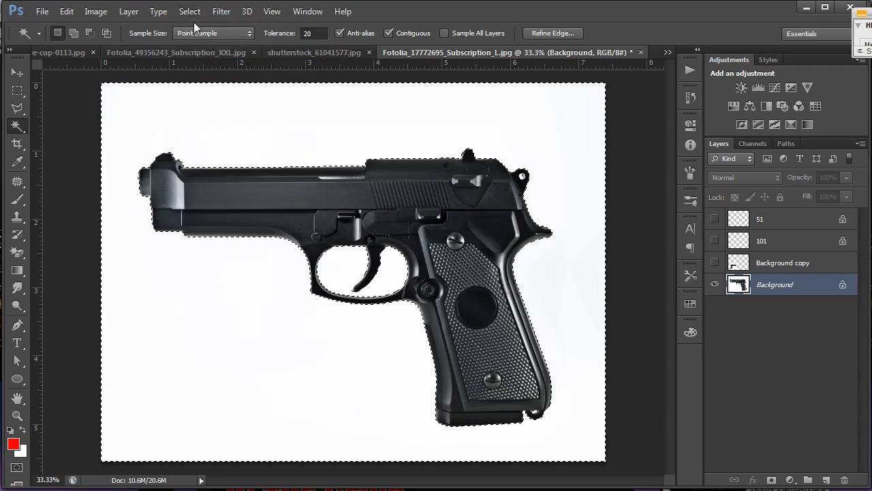
left_click(234, 151)
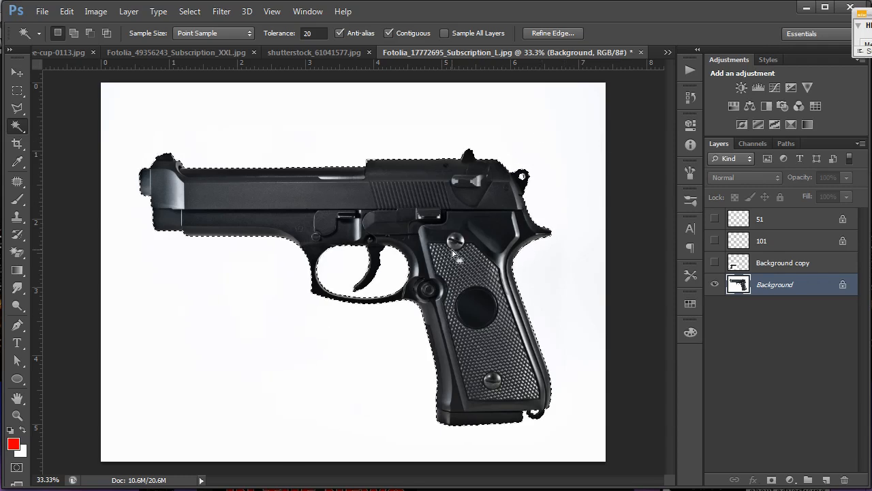
- Add a layer mask hiding the white background, leaving the pistol on transparency
left_click(774, 284)
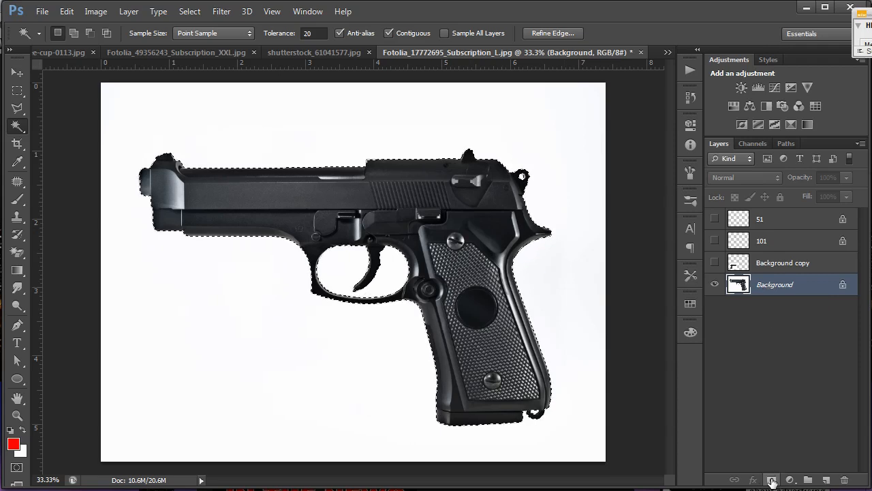
left_click(771, 480)
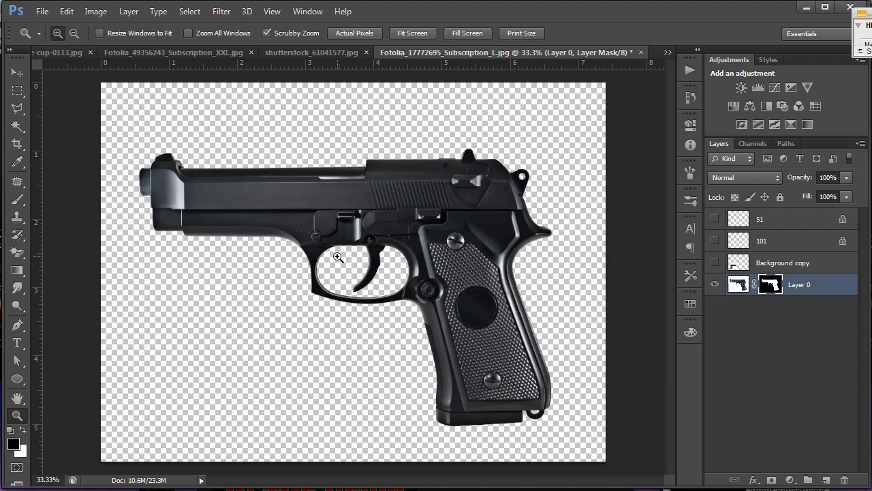
mouse_move(302, 267)
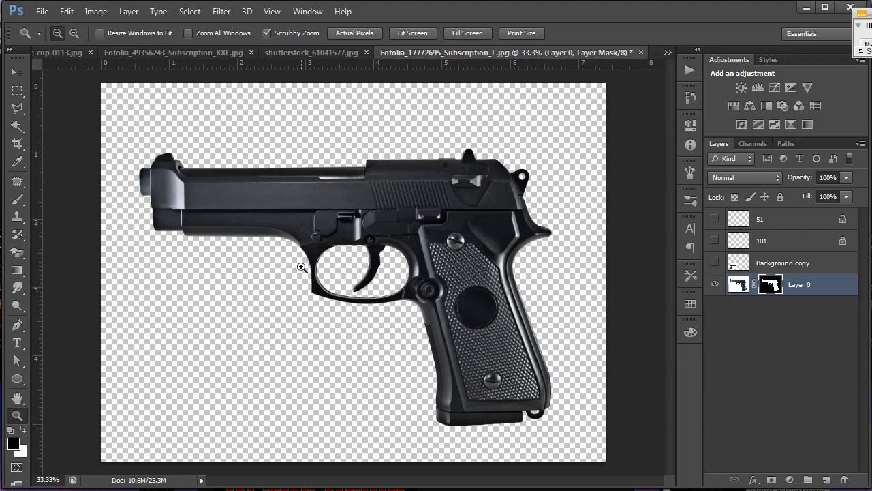